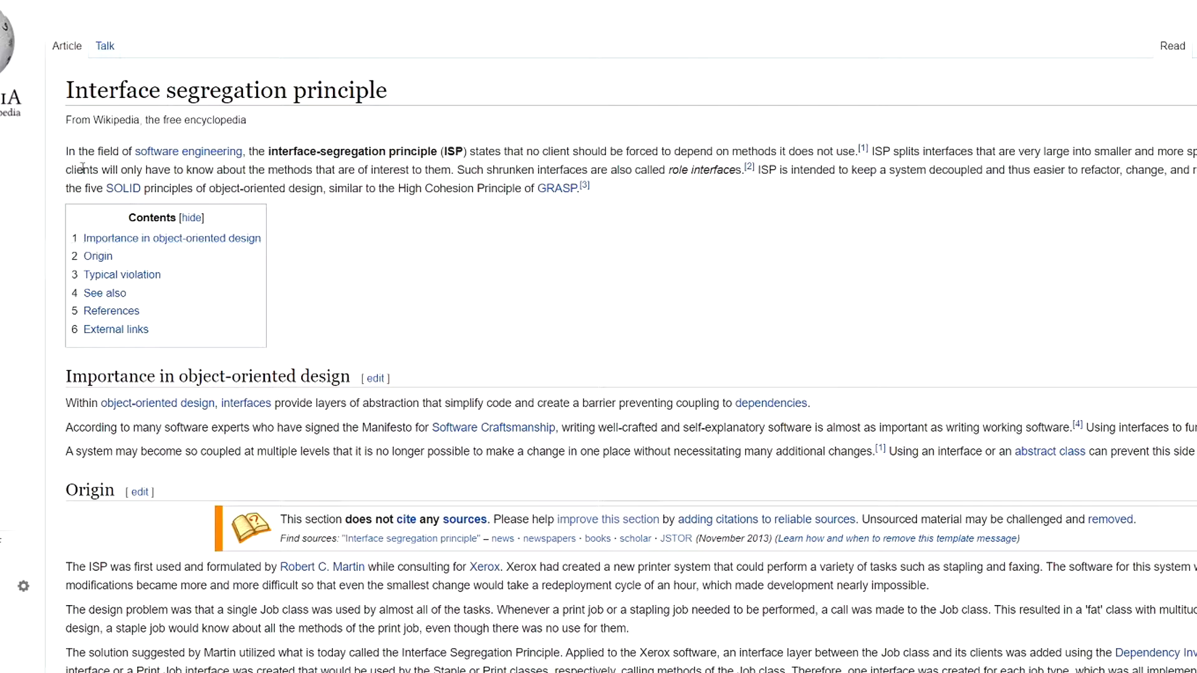
{"action": "mouse_move", "coordinate": [239, 167]}
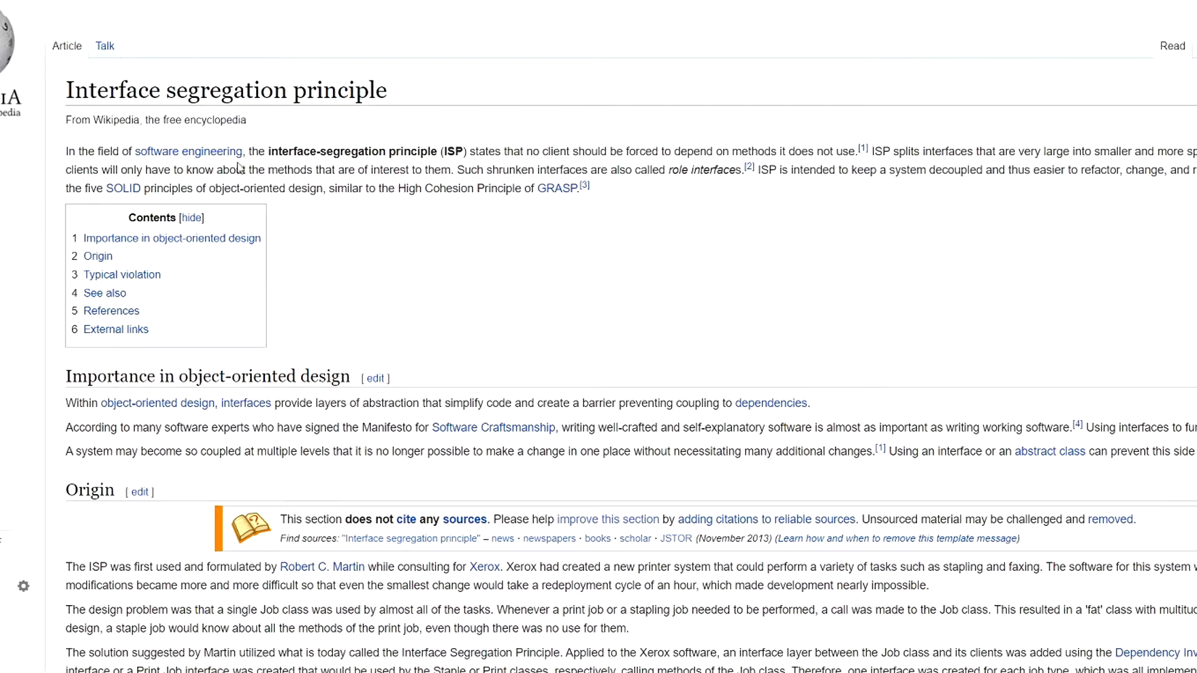
{"action": "mouse_move", "coordinate": [415, 166]}
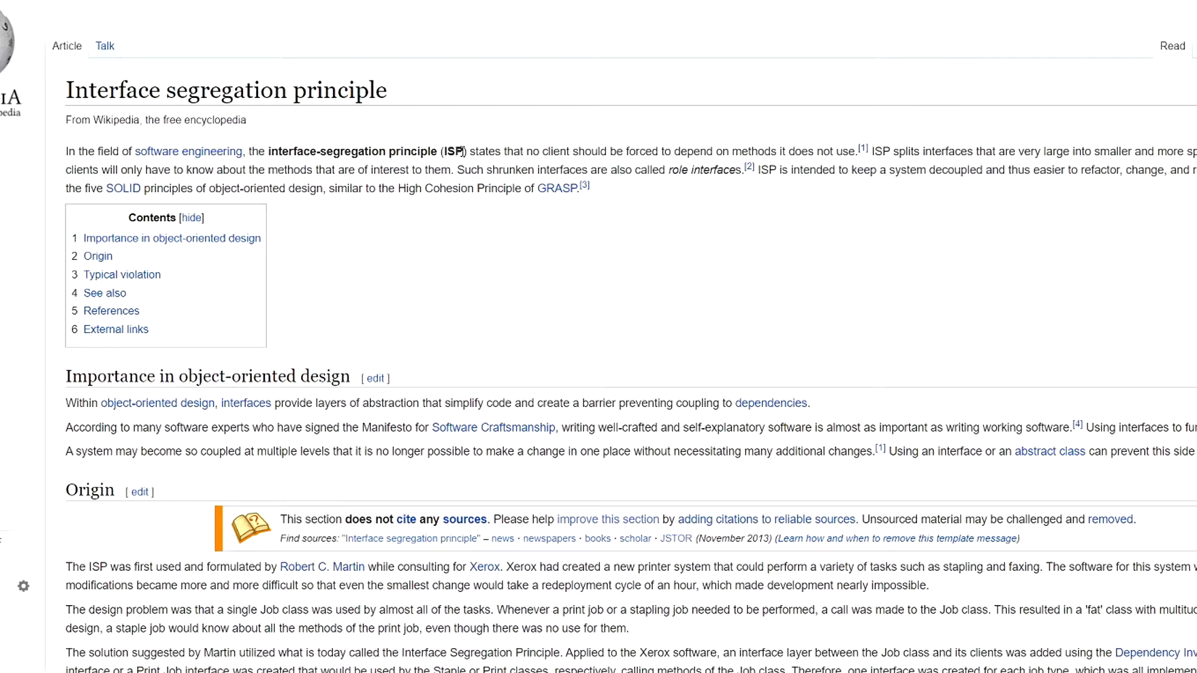
{"action": "mouse_move", "coordinate": [629, 164]}
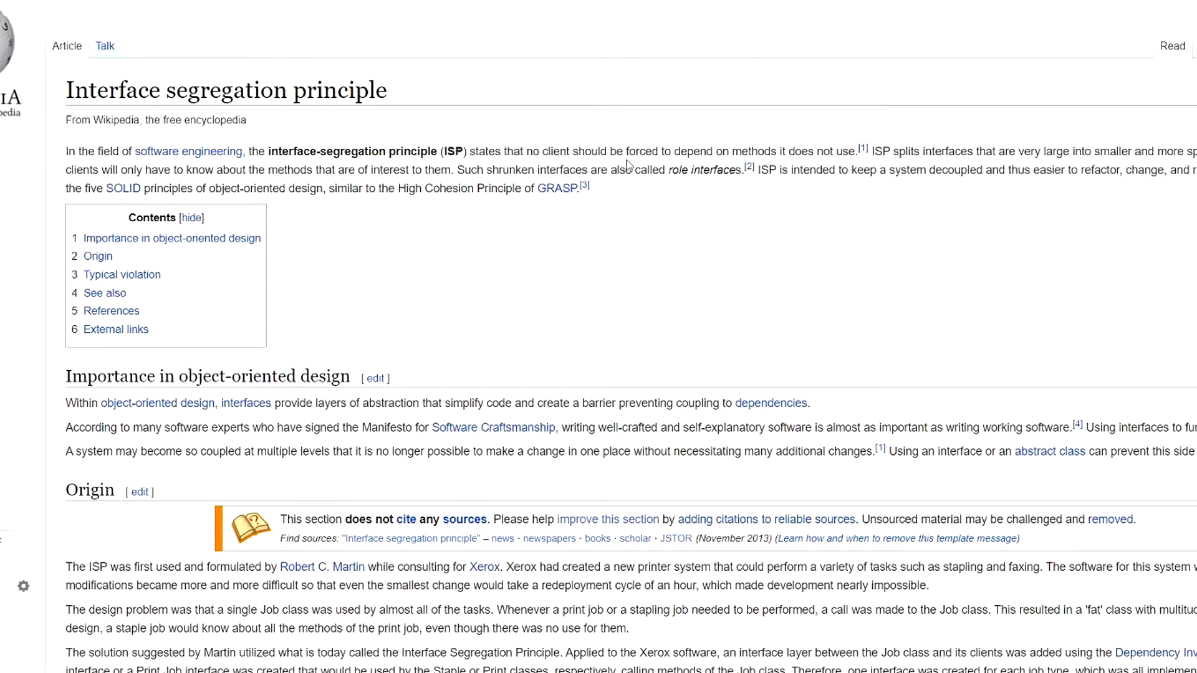
{"action": "mouse_move", "coordinate": [733, 150]}
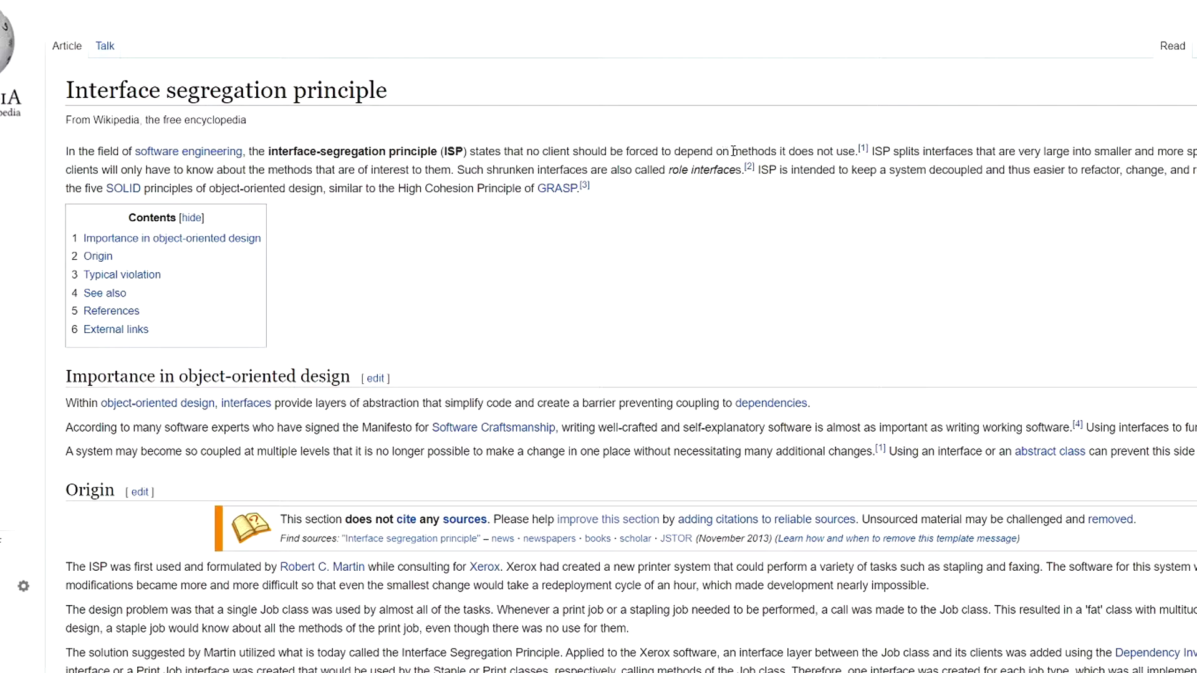
{"action": "mouse_move", "coordinate": [801, 150]}
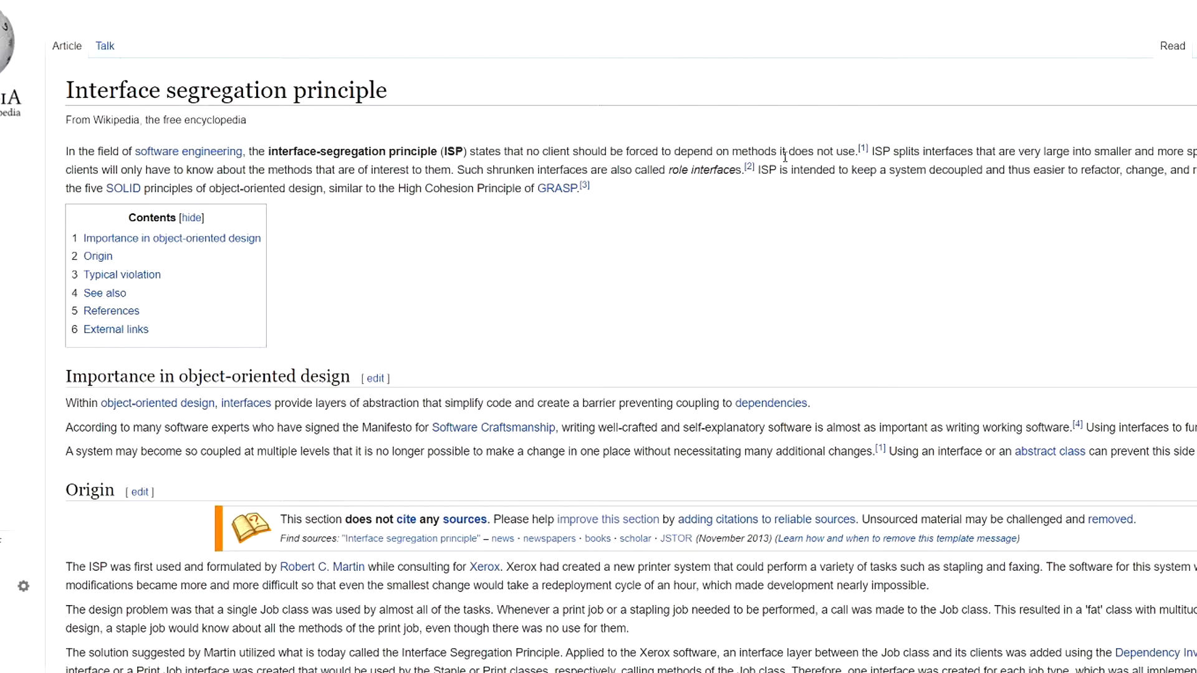
{"action": "mouse_move", "coordinate": [761, 156]}
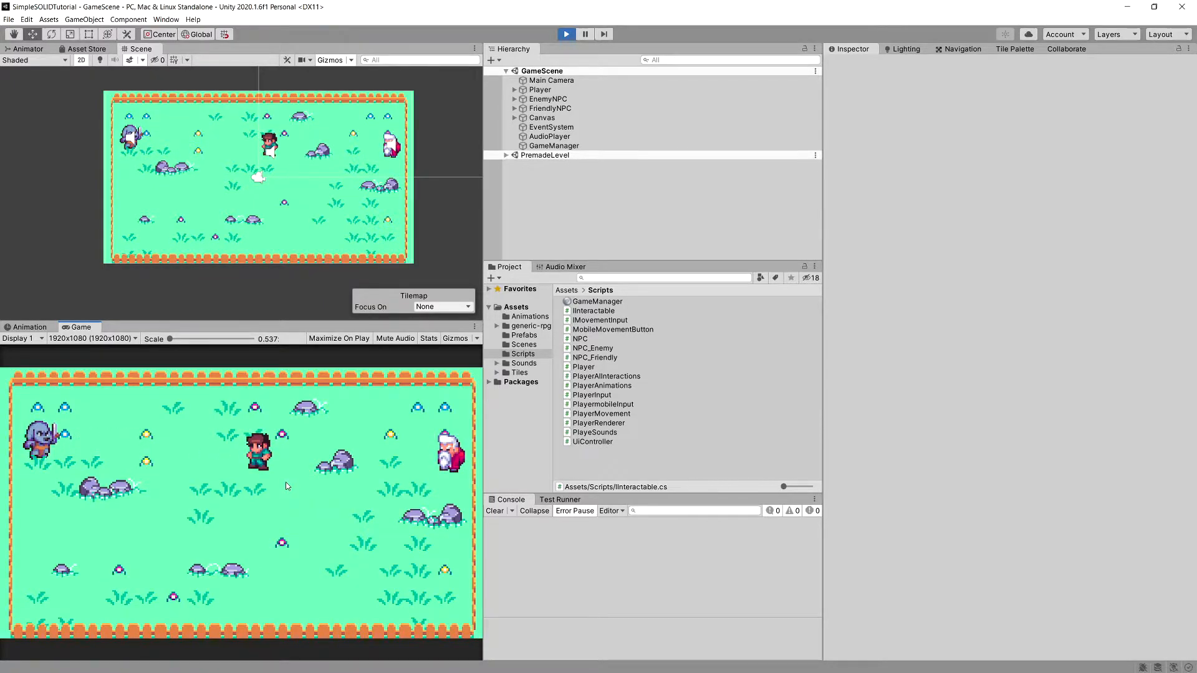
Stop Play mode, create a C# script named IHittable in Scripts and open it in Visual Studio.
{"action": "left_click", "coordinate": [566, 34]}
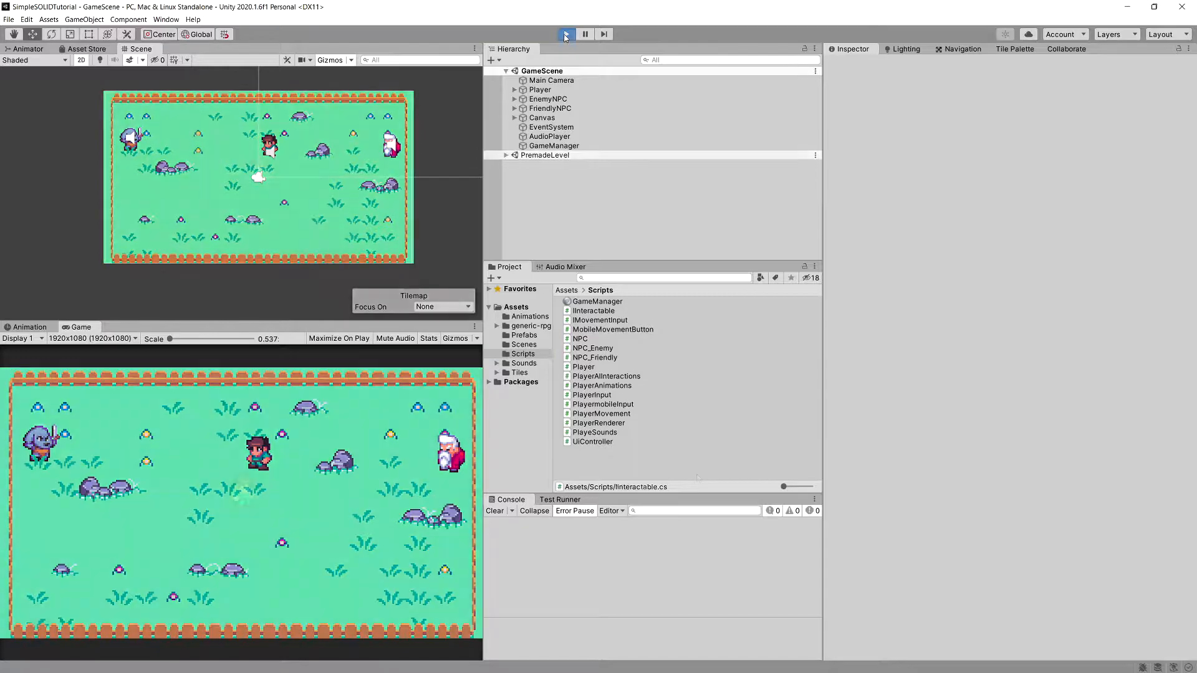
{"action": "left_click", "coordinate": [566, 34]}
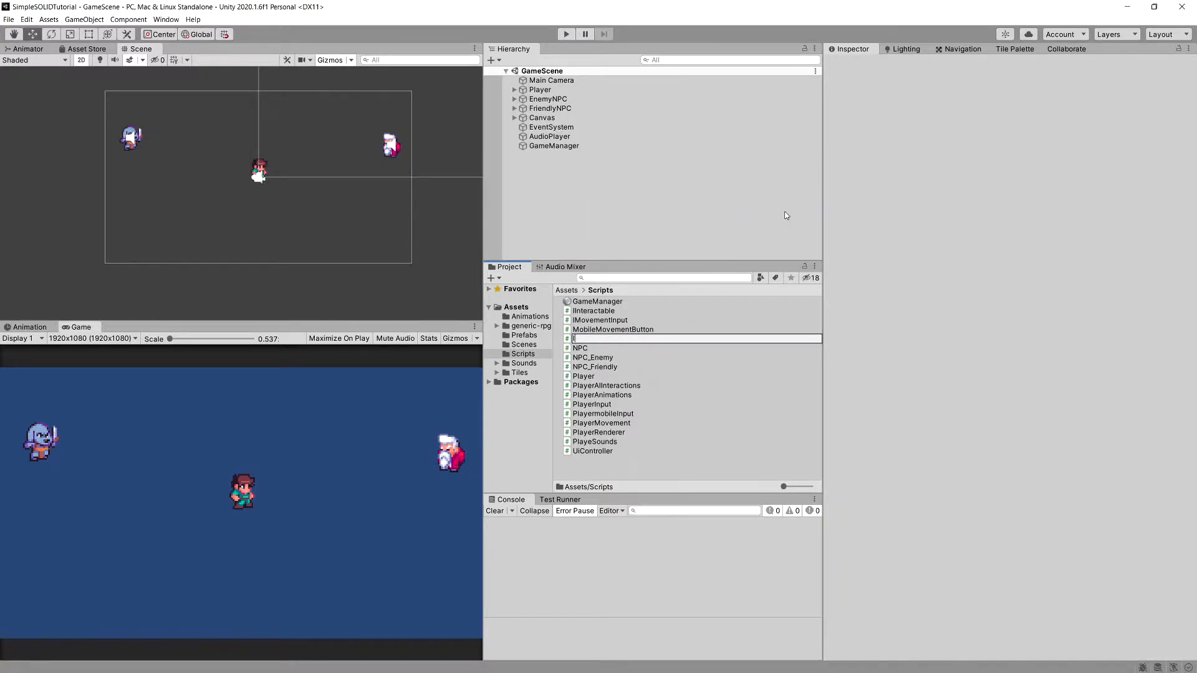
{"action": "left_click", "coordinate": [585, 311]}
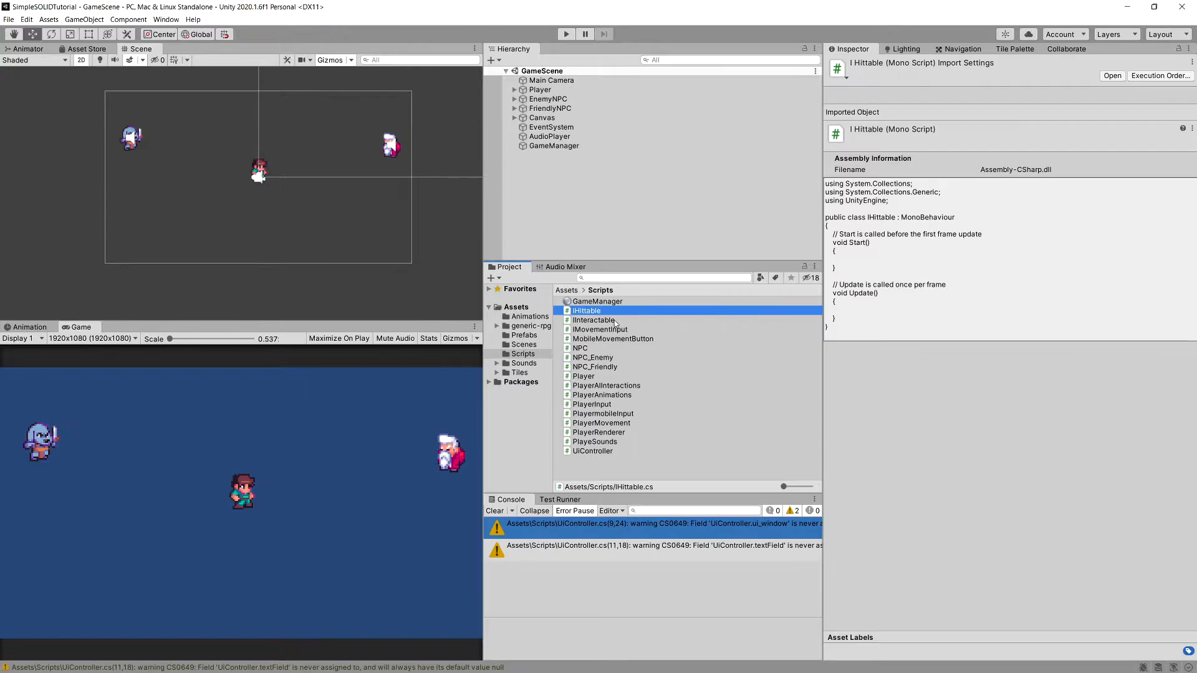
{"action": "double_click", "coordinate": [586, 310]}
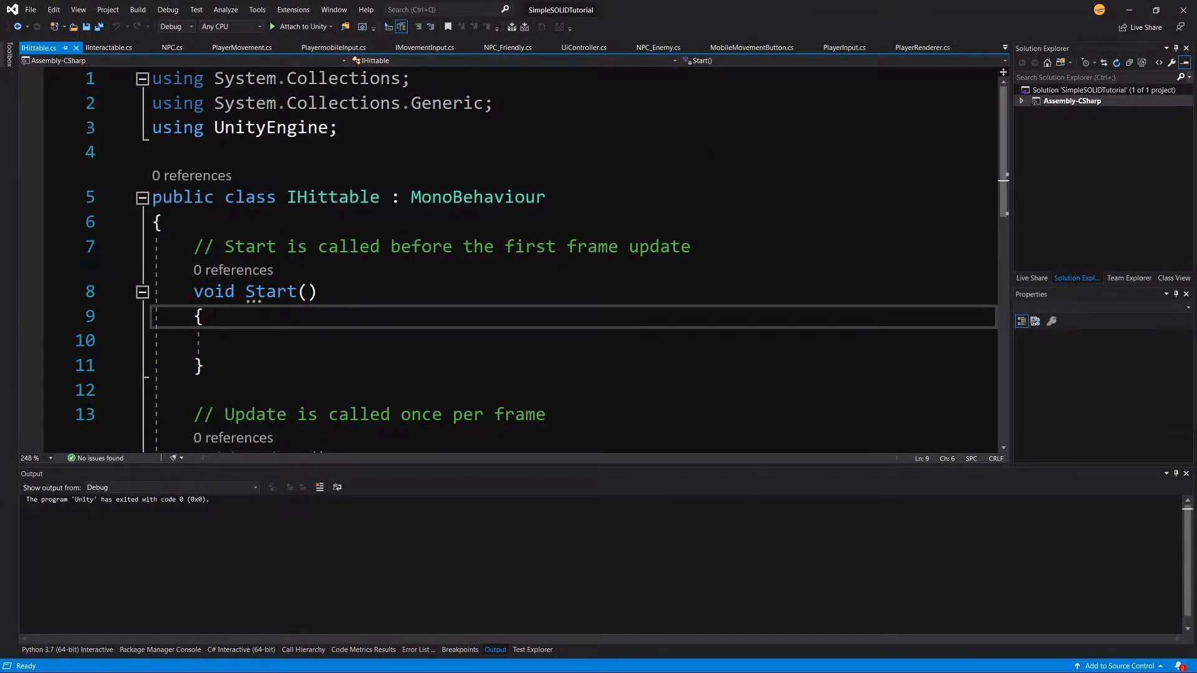
Replace the template with 'interface IHittable' declaring 'void GetHit();' and save the file.
{"action": "left_click_drag", "start_coordinate": [195, 246], "coordinate": [545, 414]}
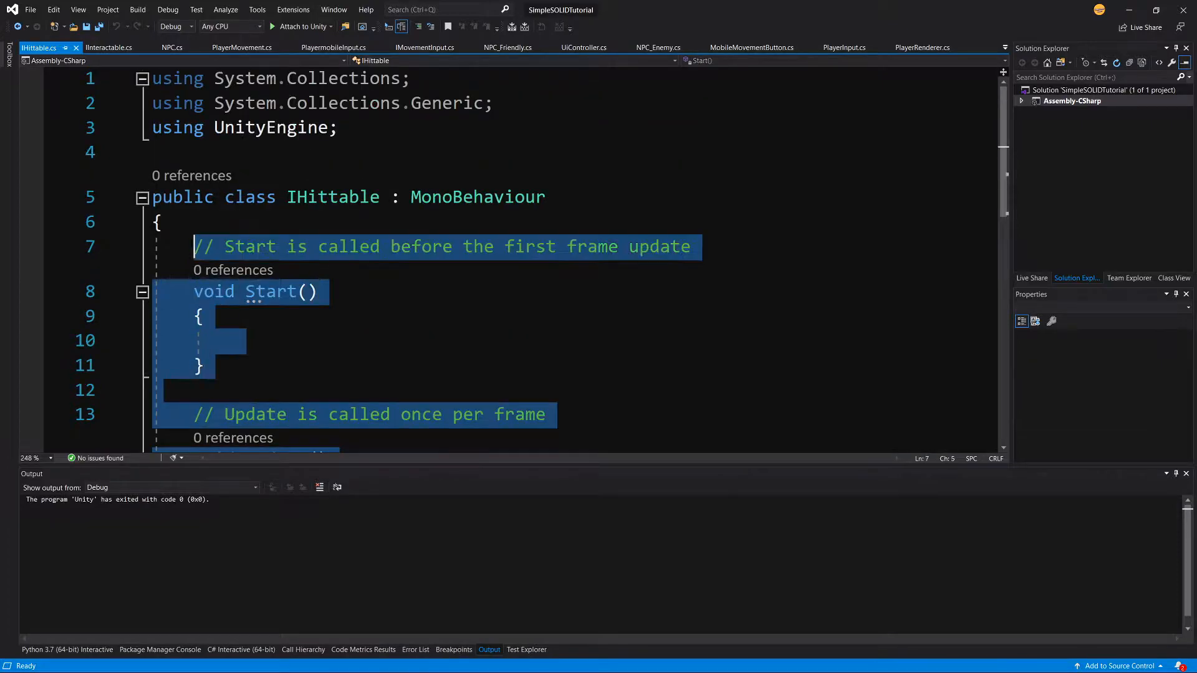
{"action": "key", "text": "Delete"}
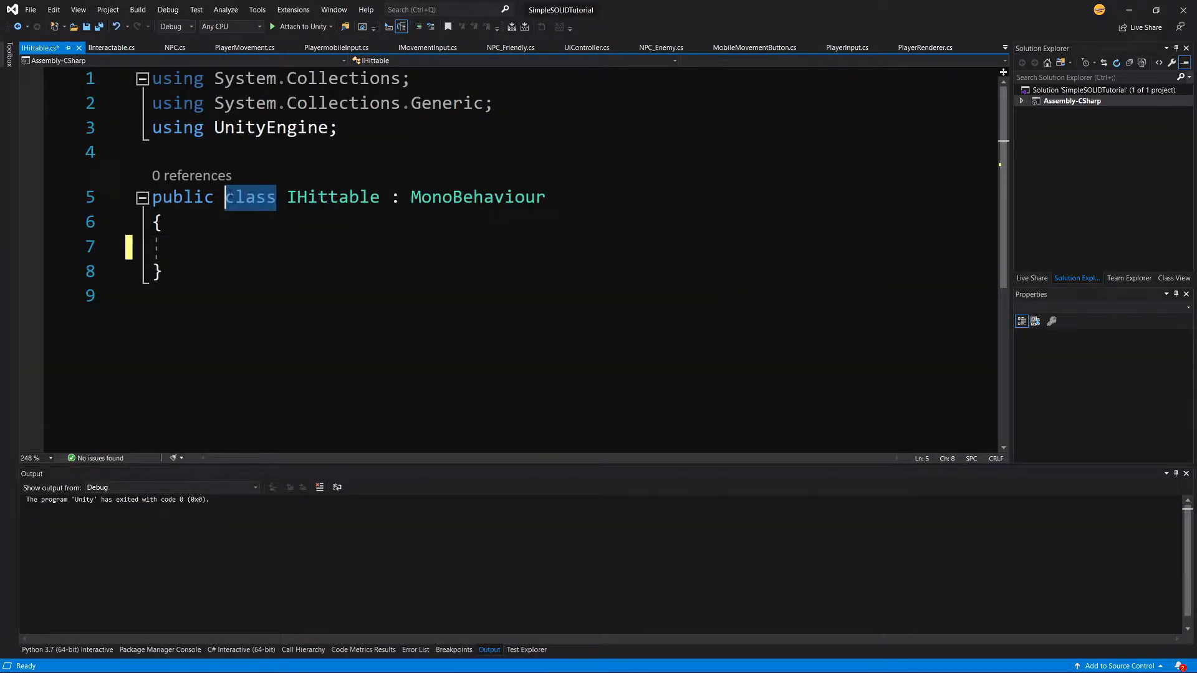
{"action": "type", "text": "interface IHittable"}
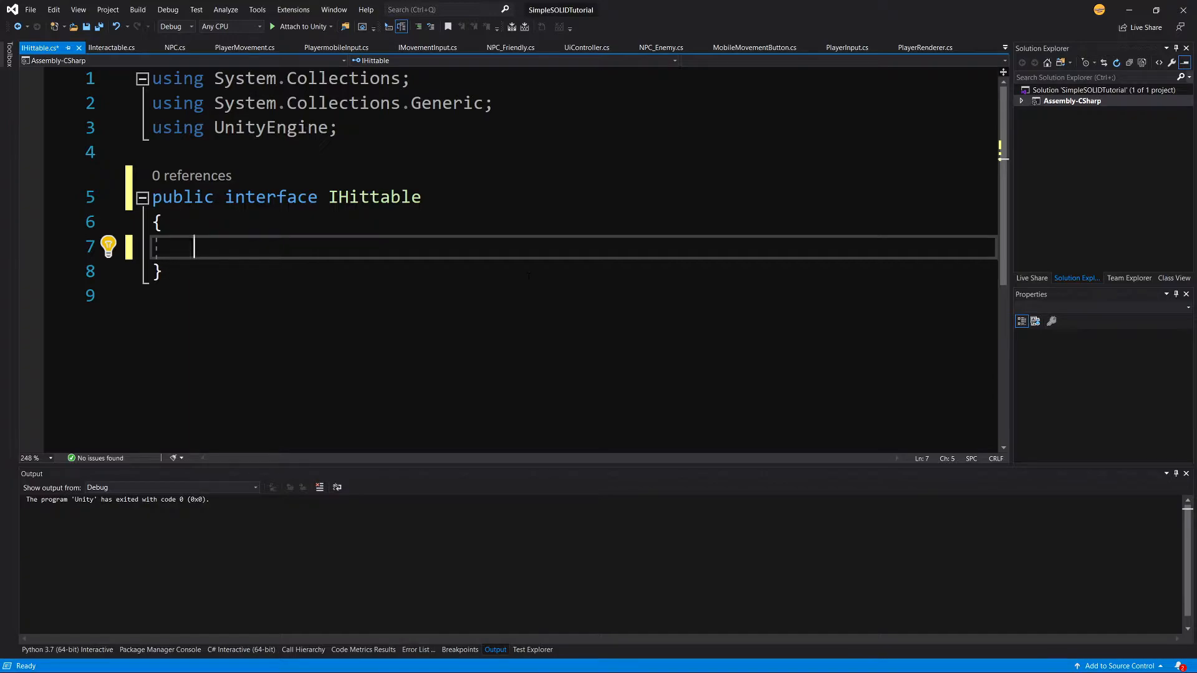
{"action": "type", "text": "void"}
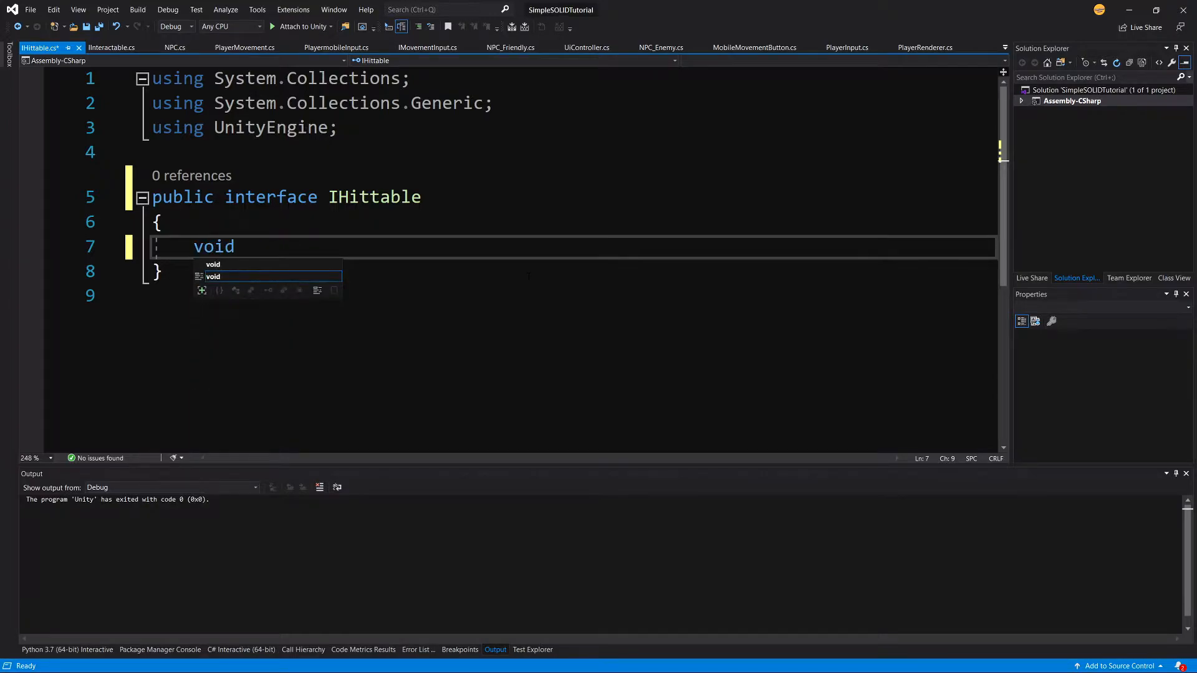
{"action": "type", "text": "GetH"}
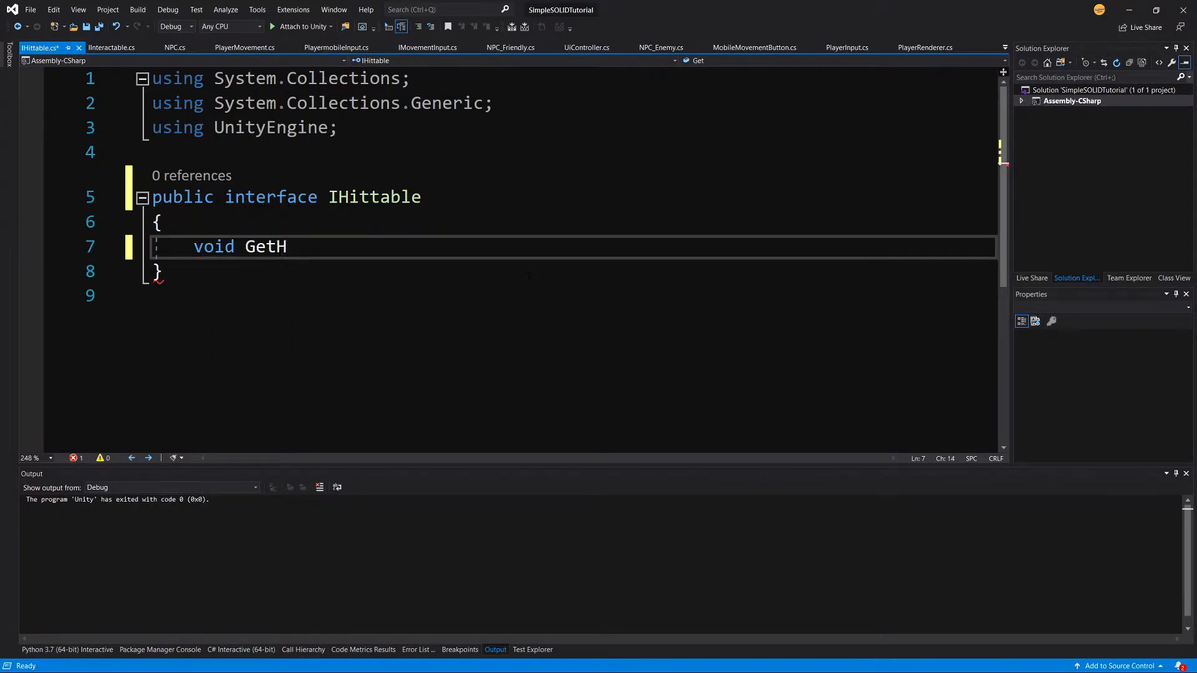
{"action": "type", "text": "it();"}
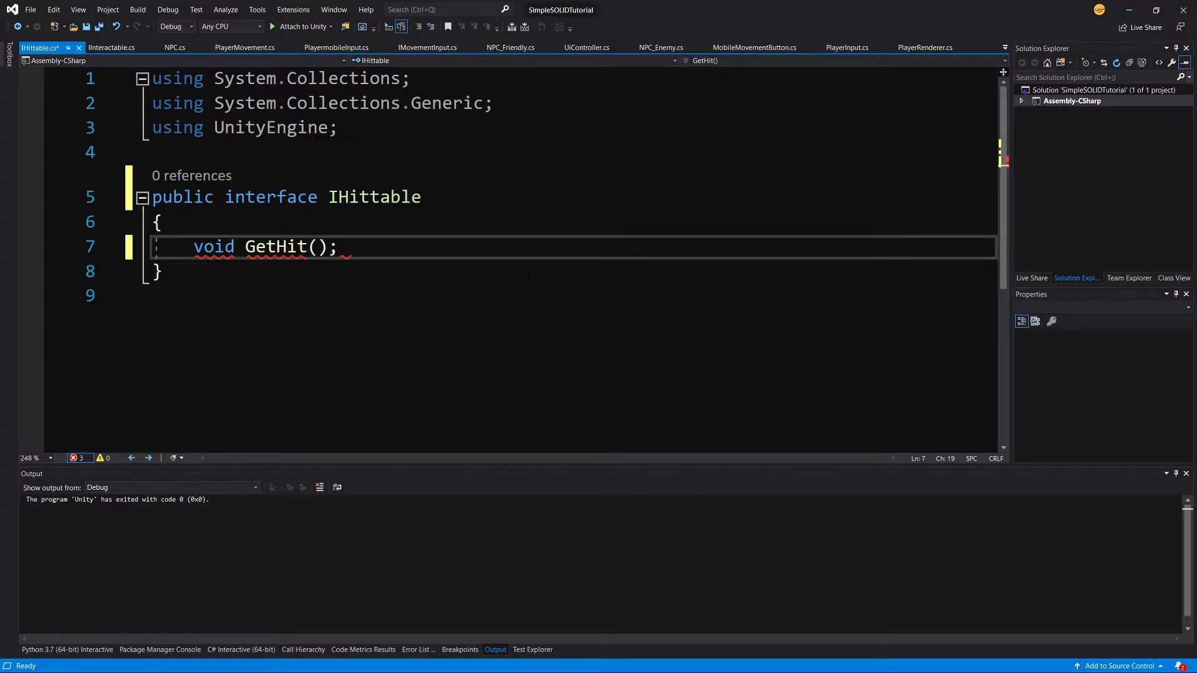
{"action": "key", "text": "Ctrl+S"}
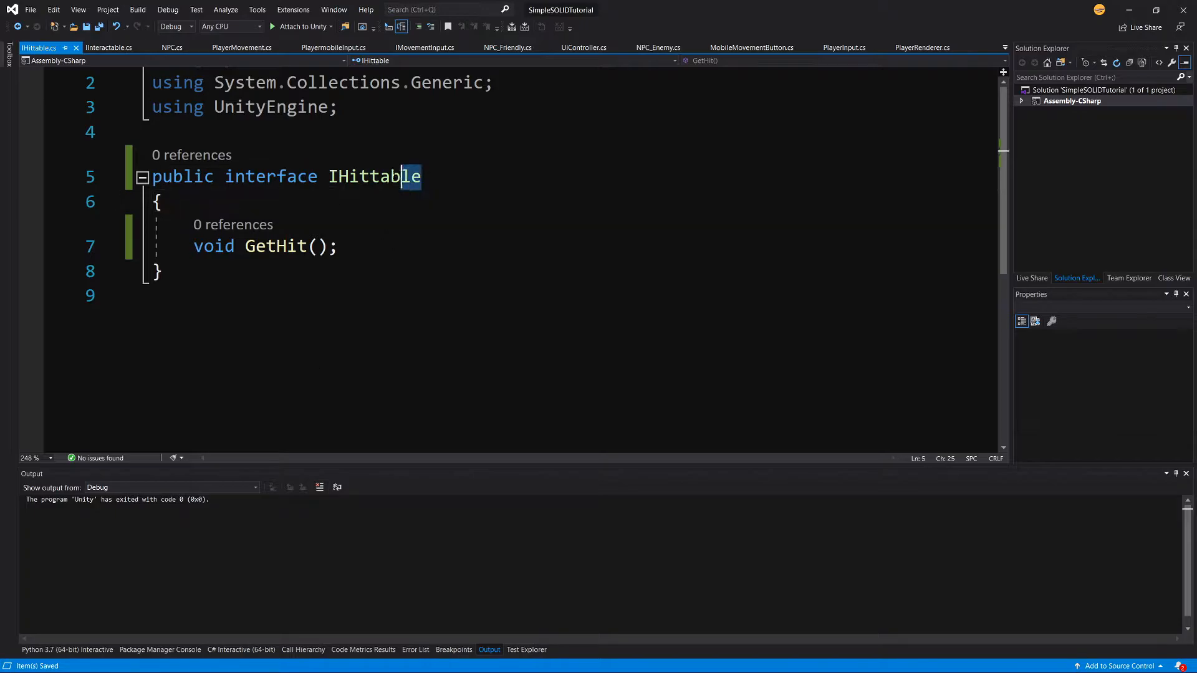
{"action": "double_click", "coordinate": [374, 177]}
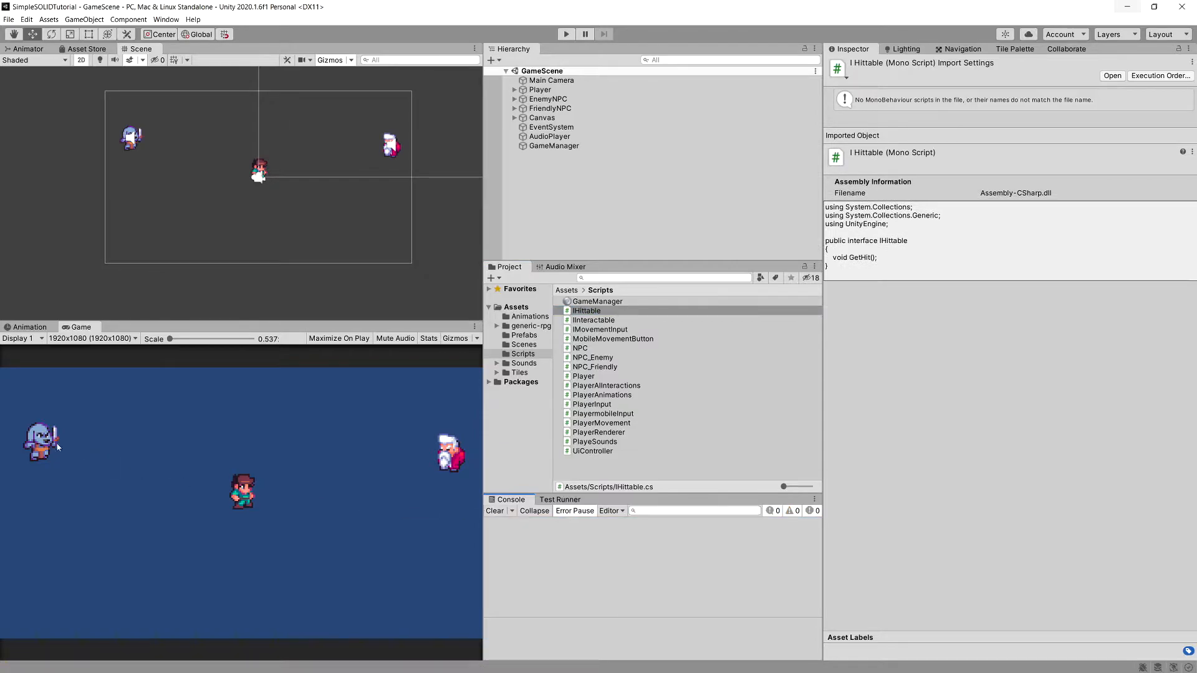
{"action": "mouse_move", "coordinate": [626, 352]}
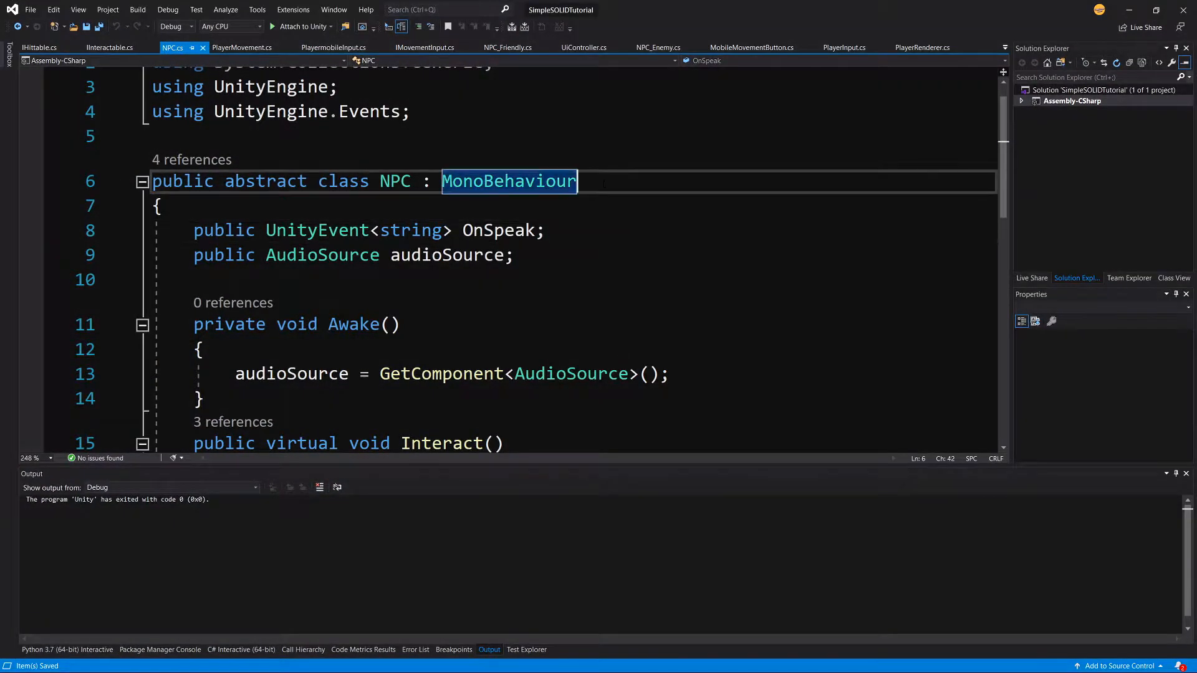
Add ', IHittable' to NPC, implement the interface and make GetHit virtual with a Debug.Log body.
{"action": "type", "text": ", IHittable"}
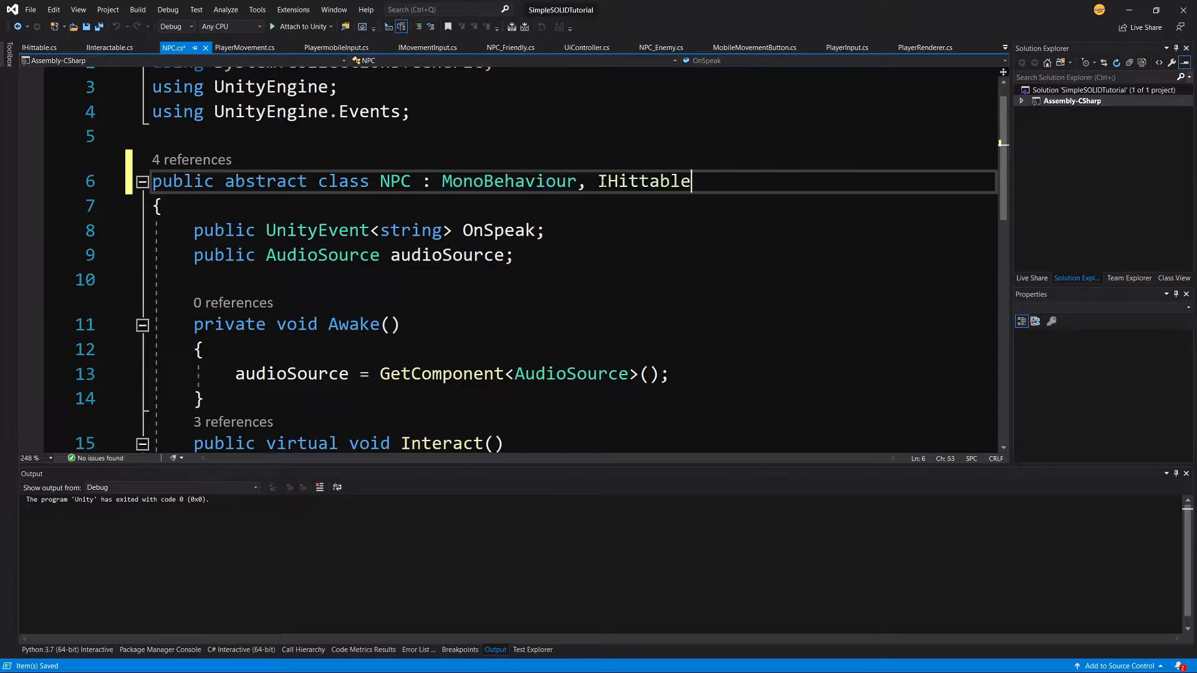
{"action": "double_click", "coordinate": [643, 182]}
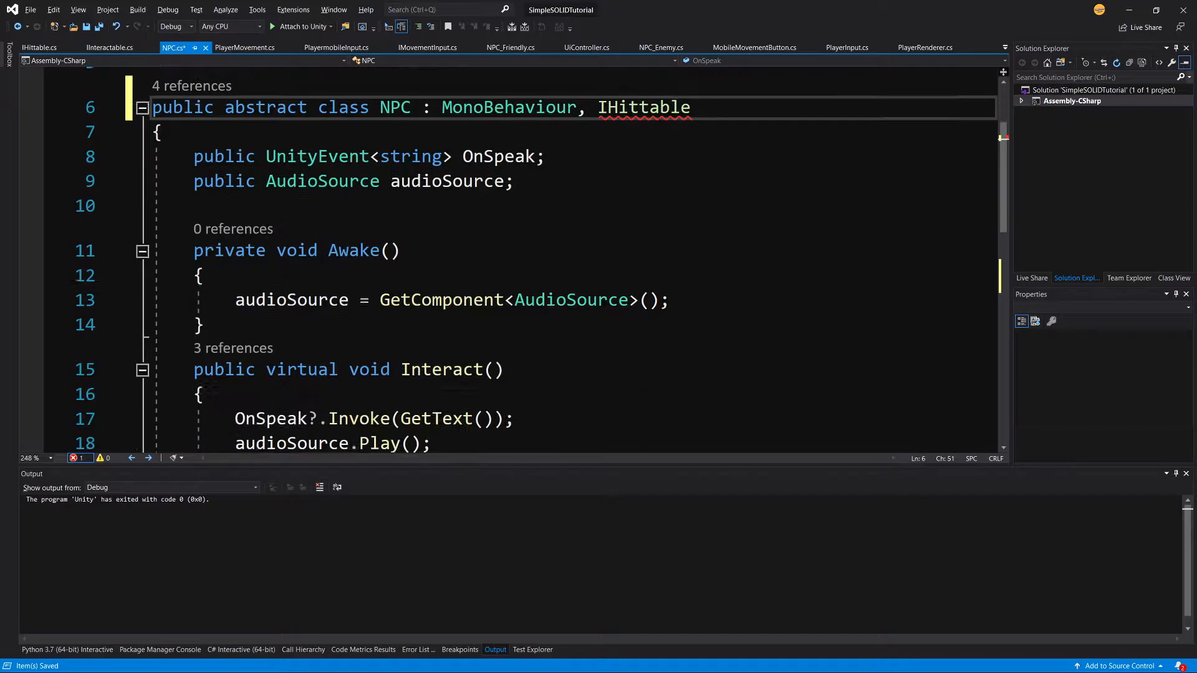
{"action": "scroll", "scroll_direction": "down", "scroll_amount": 3}
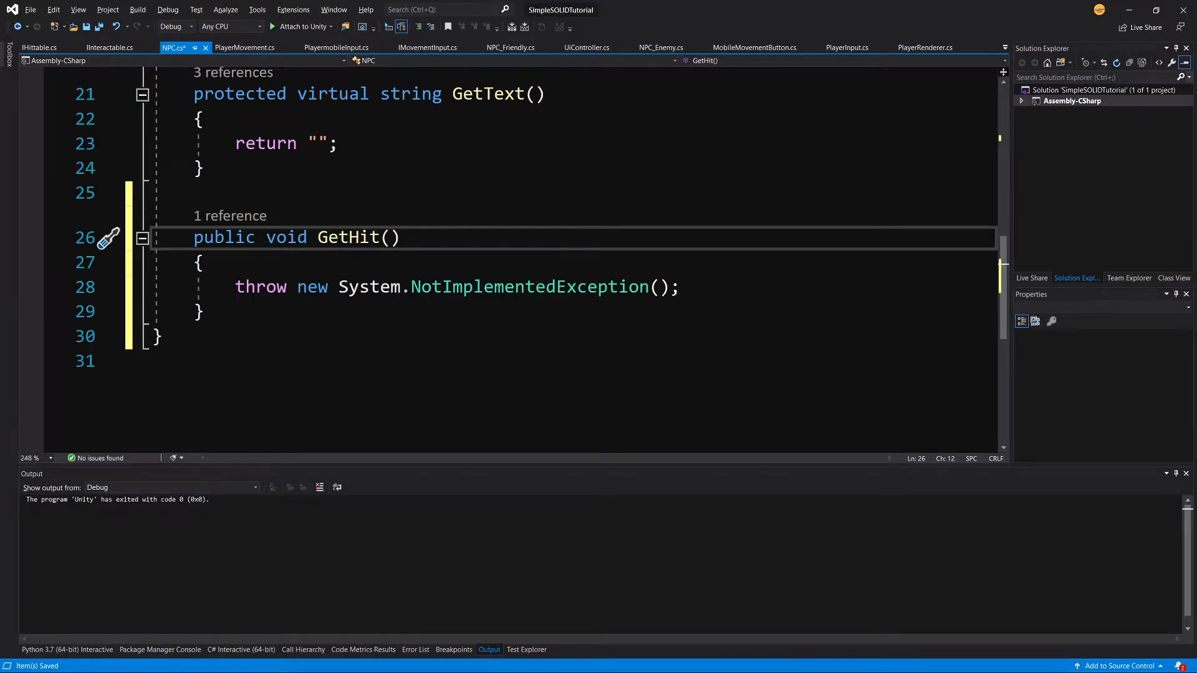
{"action": "type", "text": "virtual"}
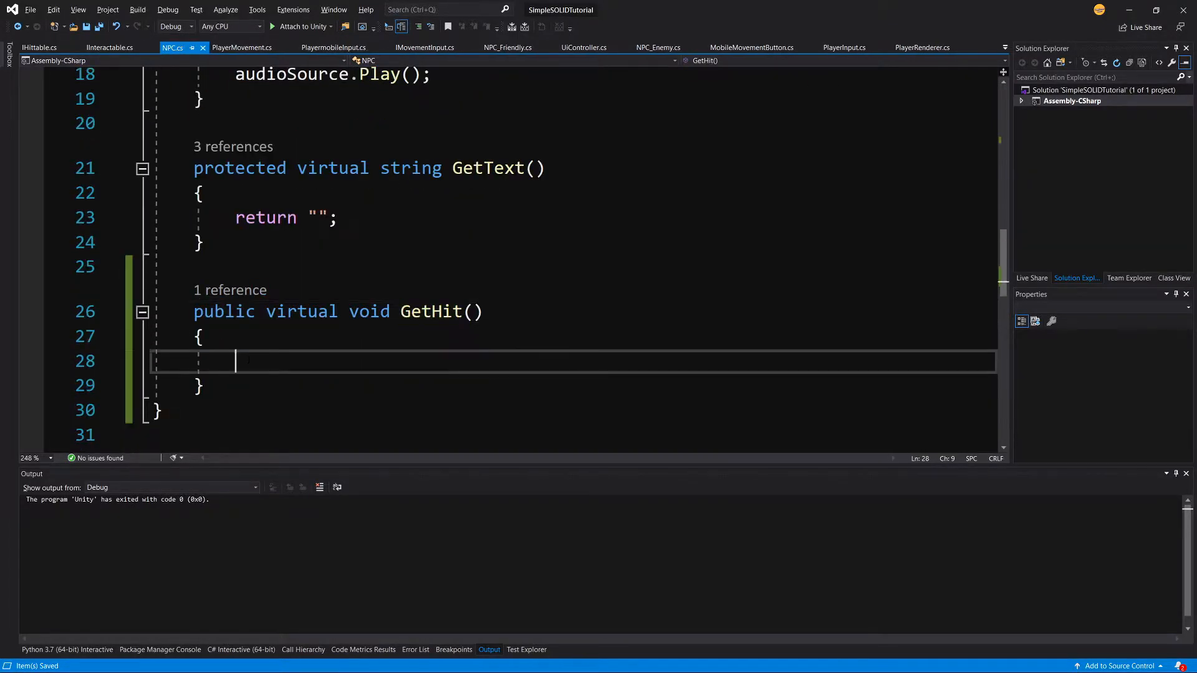
{"action": "type", "text": "Debug."}
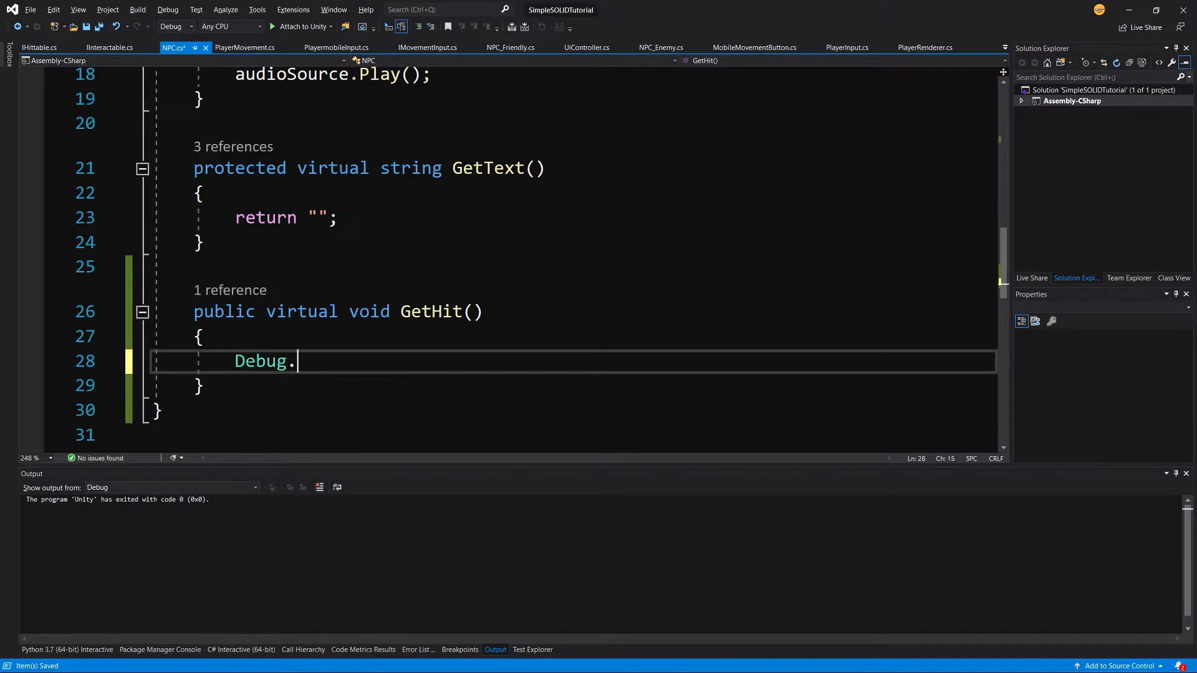
{"action": "type", "text": "Log''"}
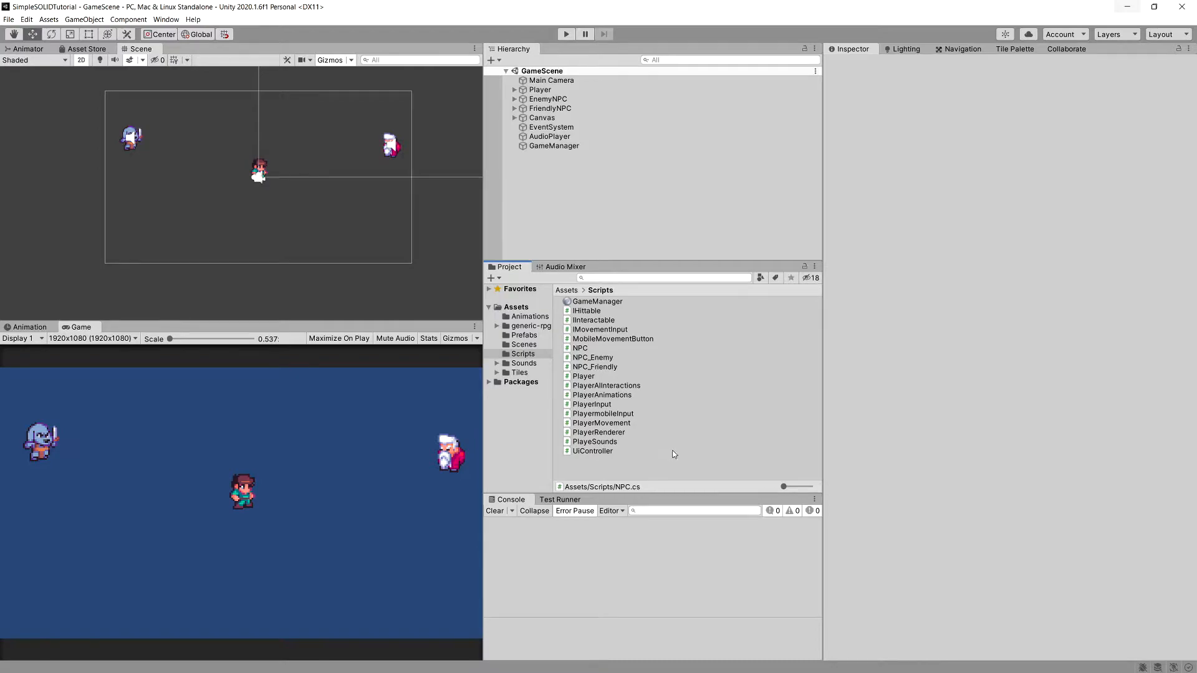
{"action": "mouse_move", "coordinate": [676, 413]}
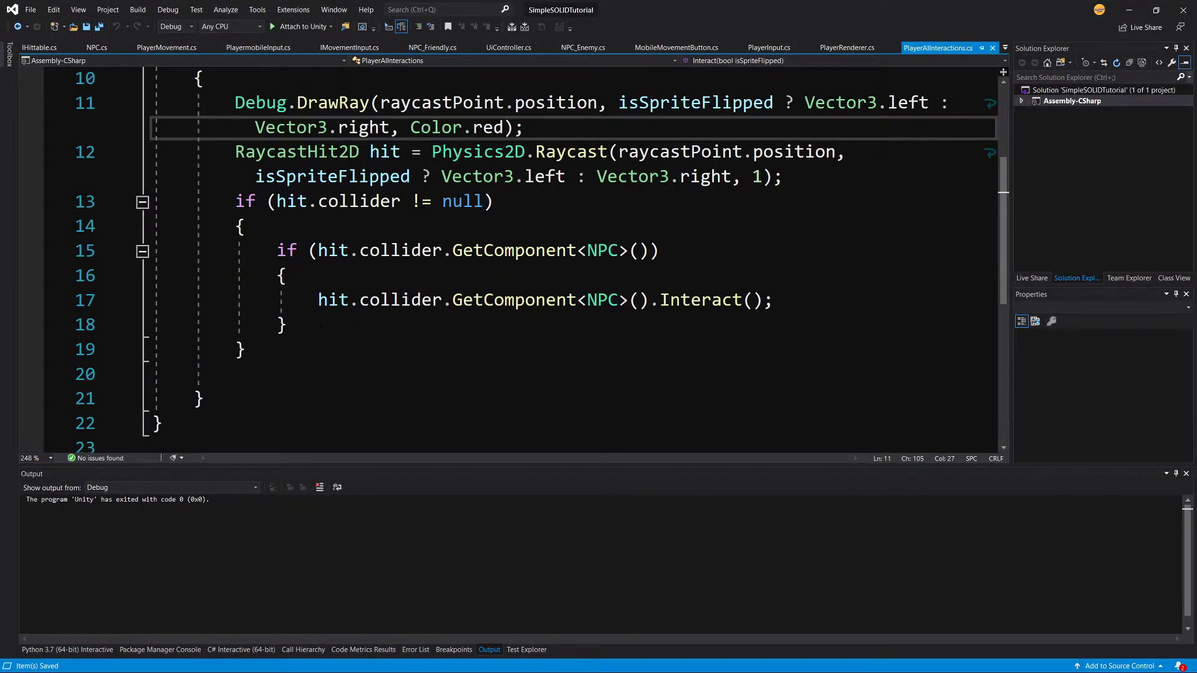
Add 'var hittable = hit.collider.GetComponent<IHittable>();' inside the collider check.
{"action": "type", "text": "var hi"}
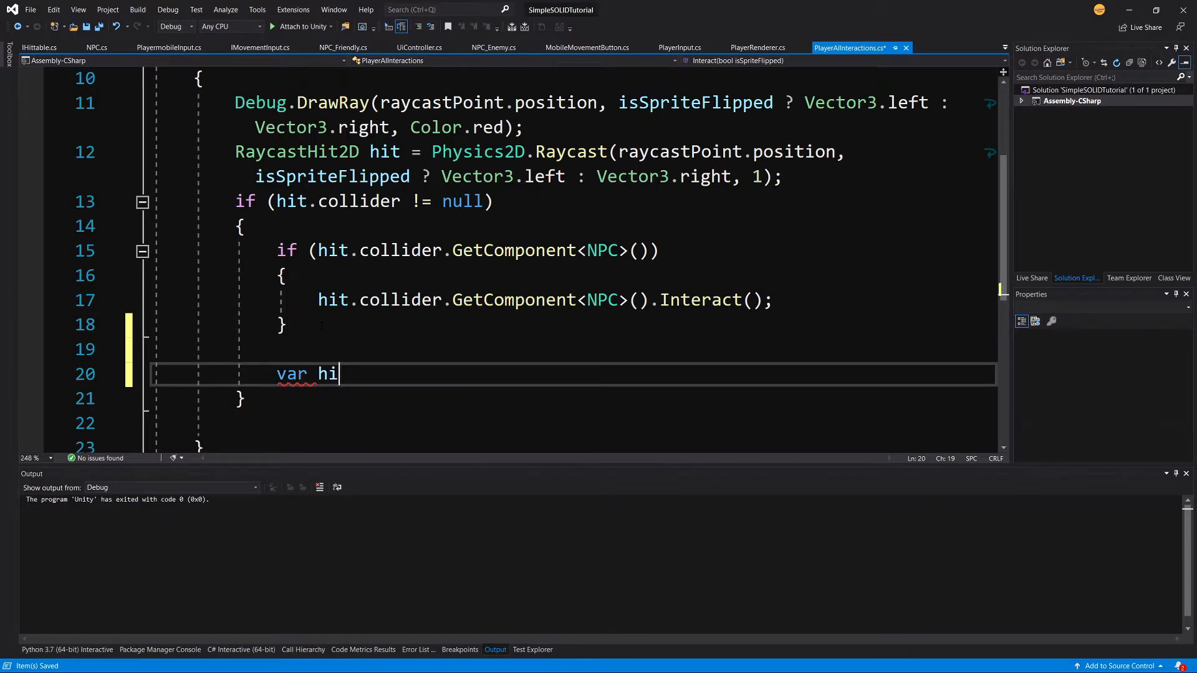
{"action": "type", "text": "ttable = h"}
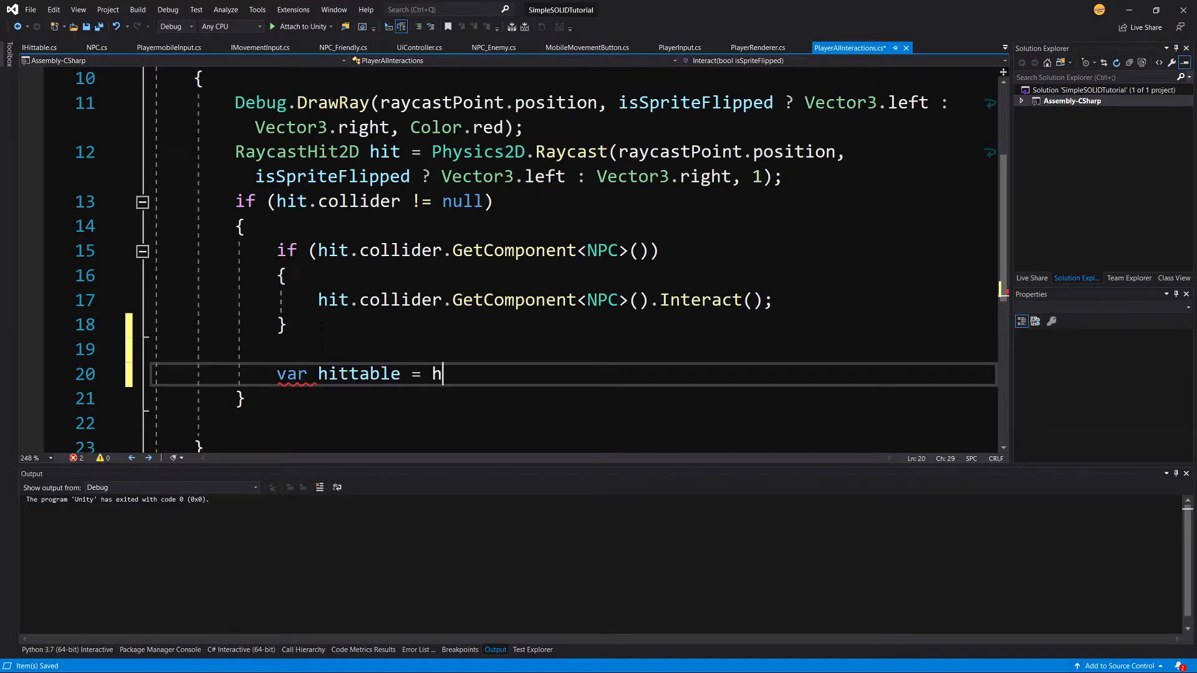
{"action": "type", "text": "it.collider."}
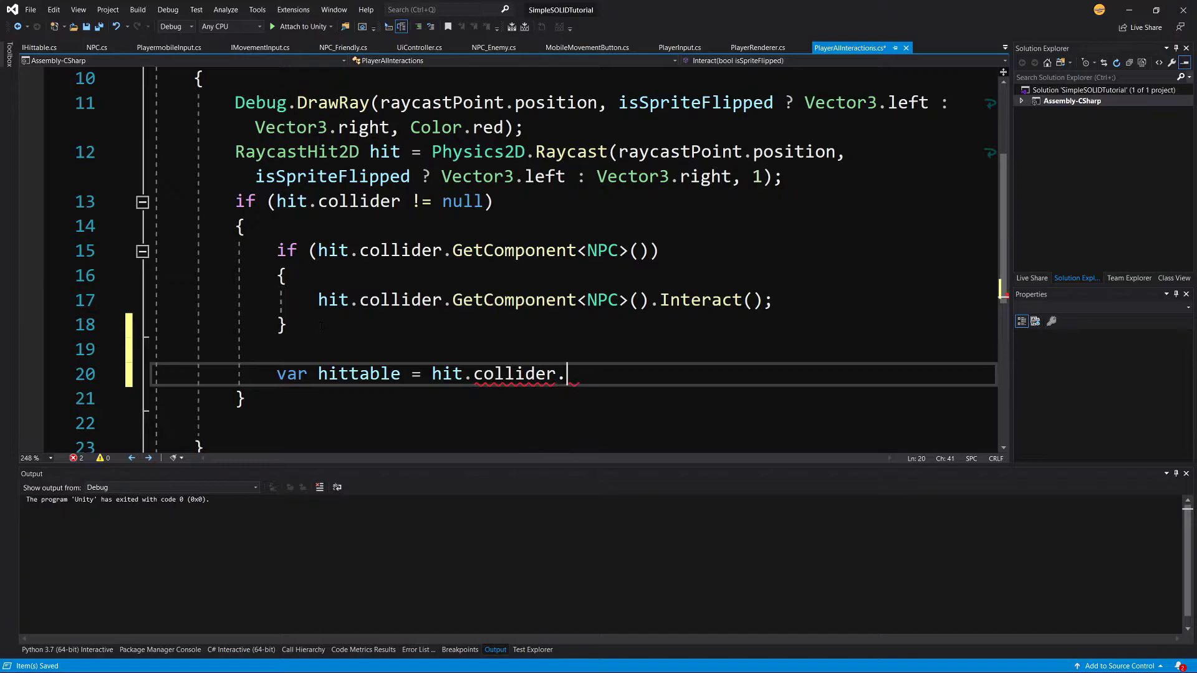
{"action": "type", "text": "GetComponent<i>"}
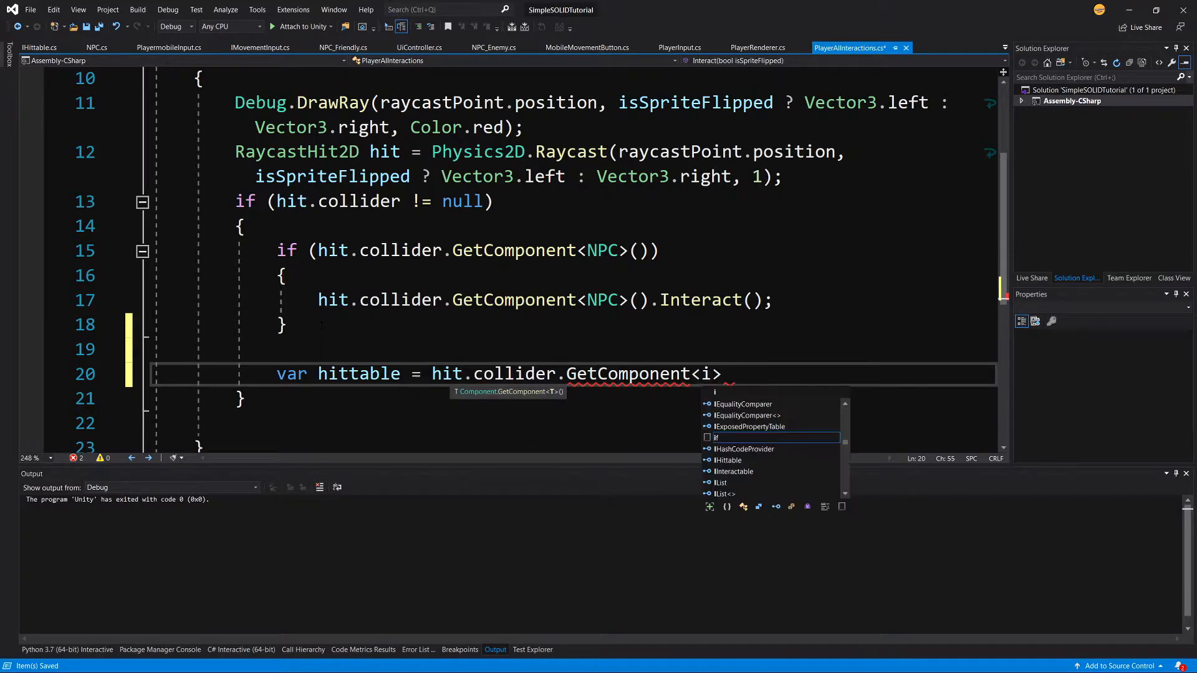
{"action": "type", "text": "I"}
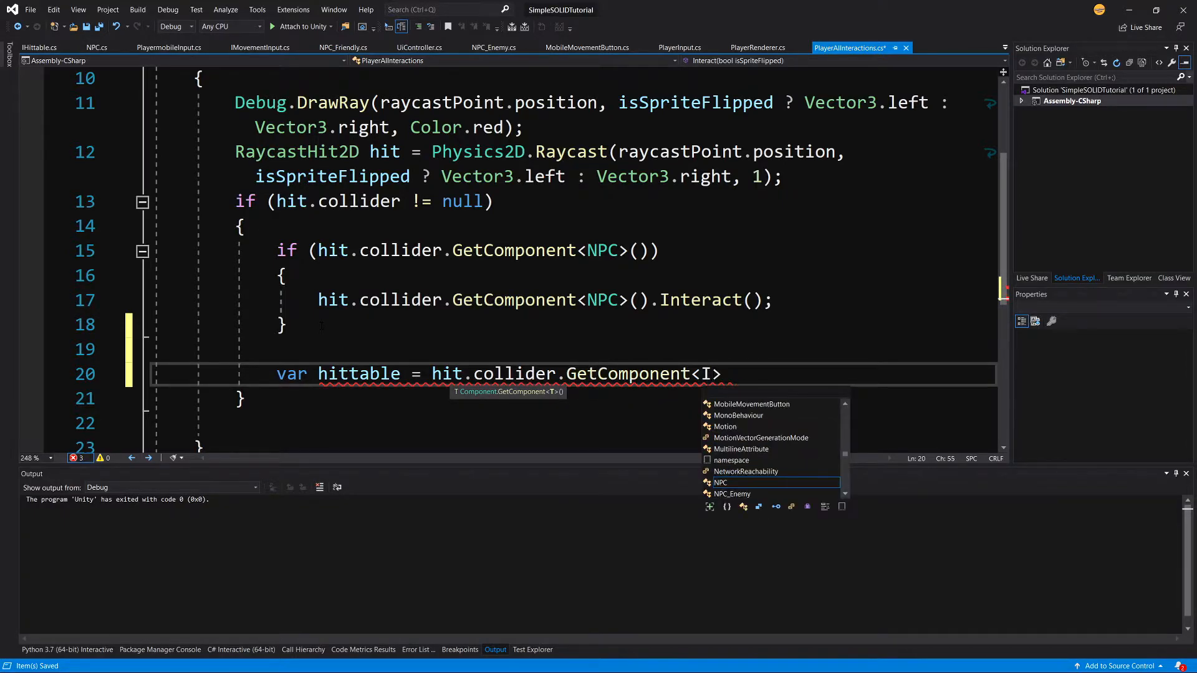
{"action": "type", "text": "IHittable"}
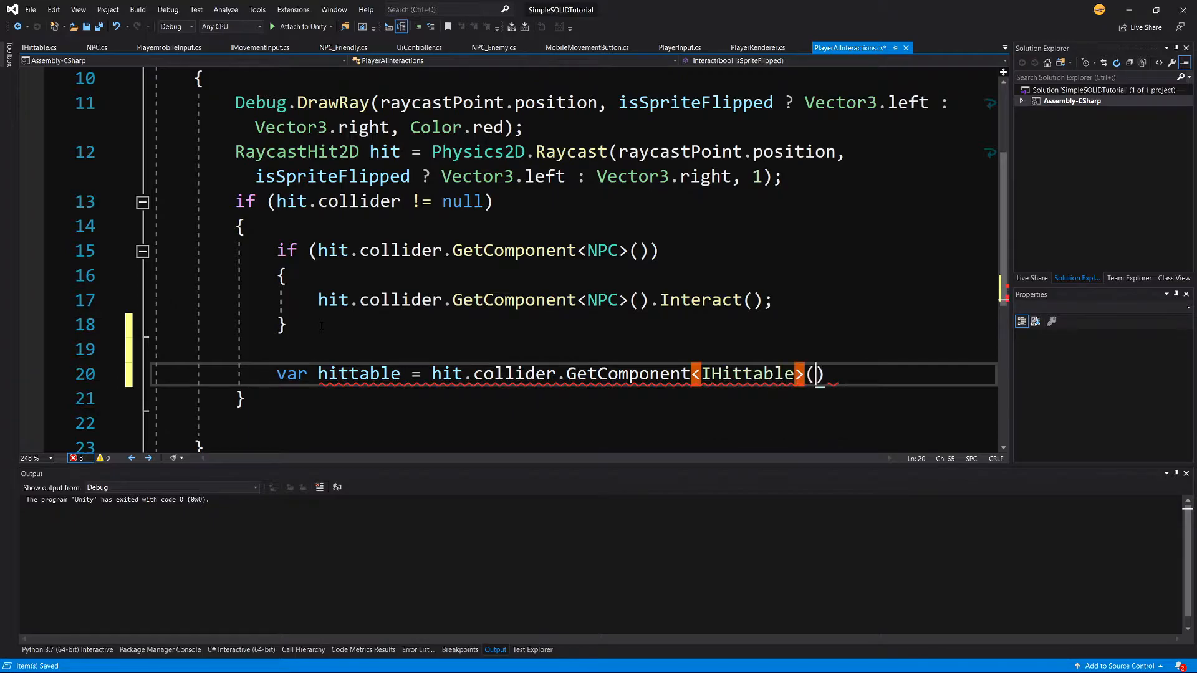
{"action": "key", "text": "Enter"}
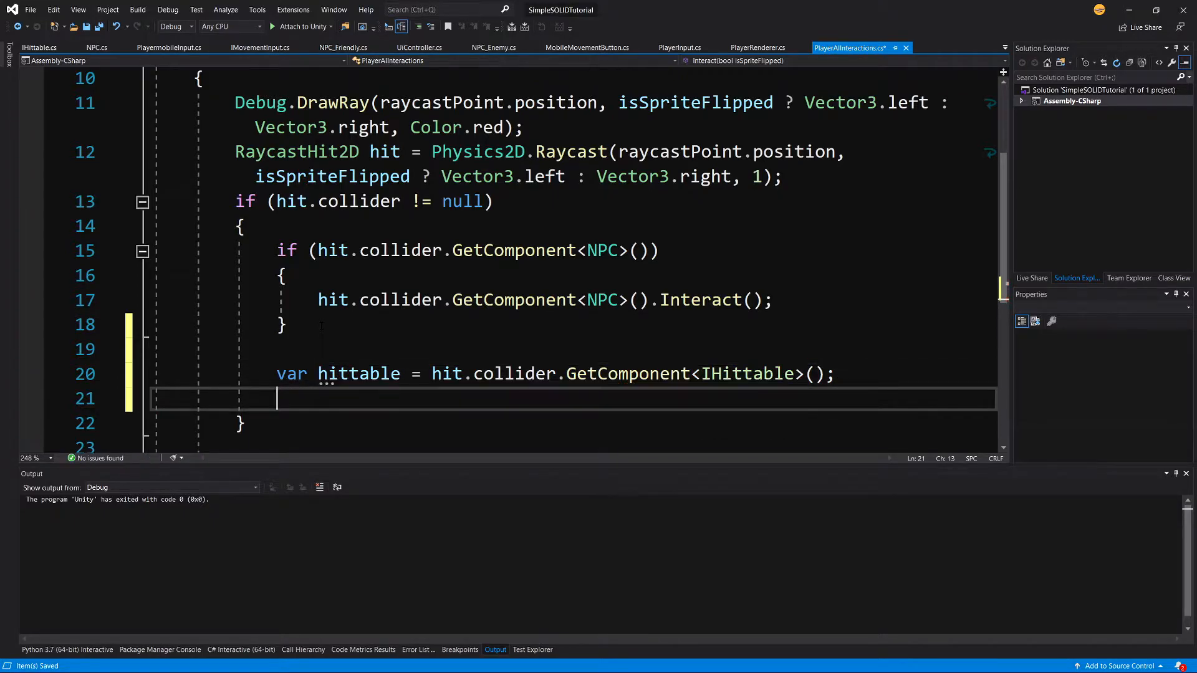
Call 'hittable?.GetHit();' on the fetched component.
{"action": "type", "text": "hi"}
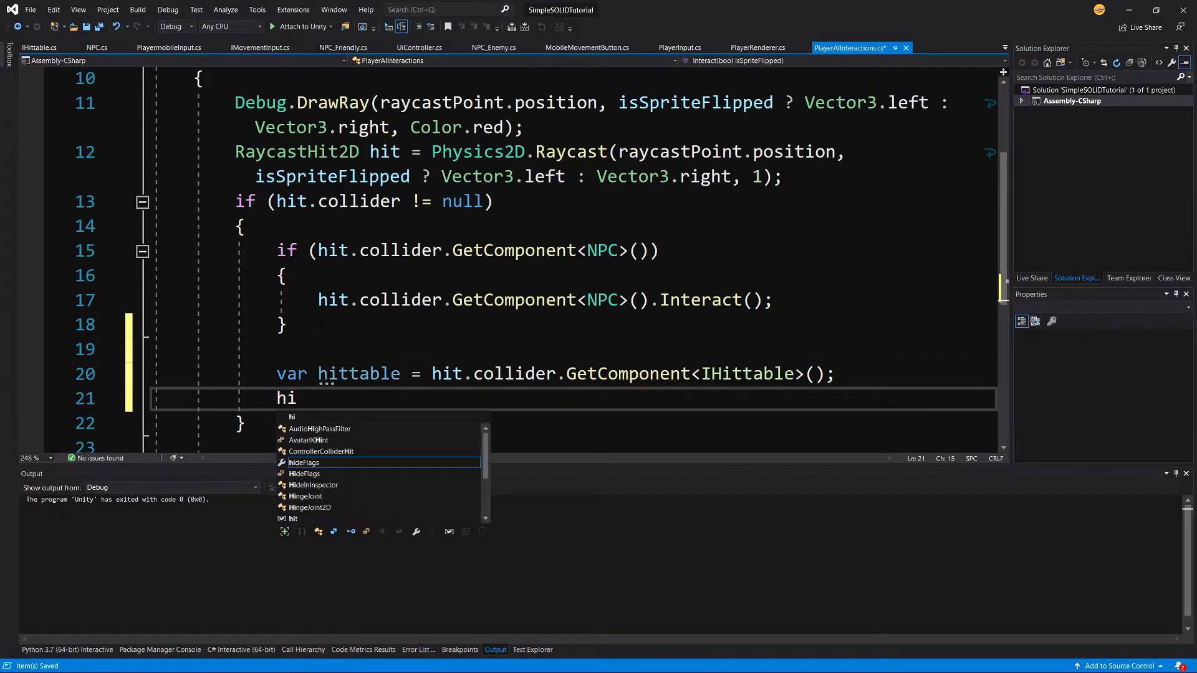
{"action": "type", "text": "tta"}
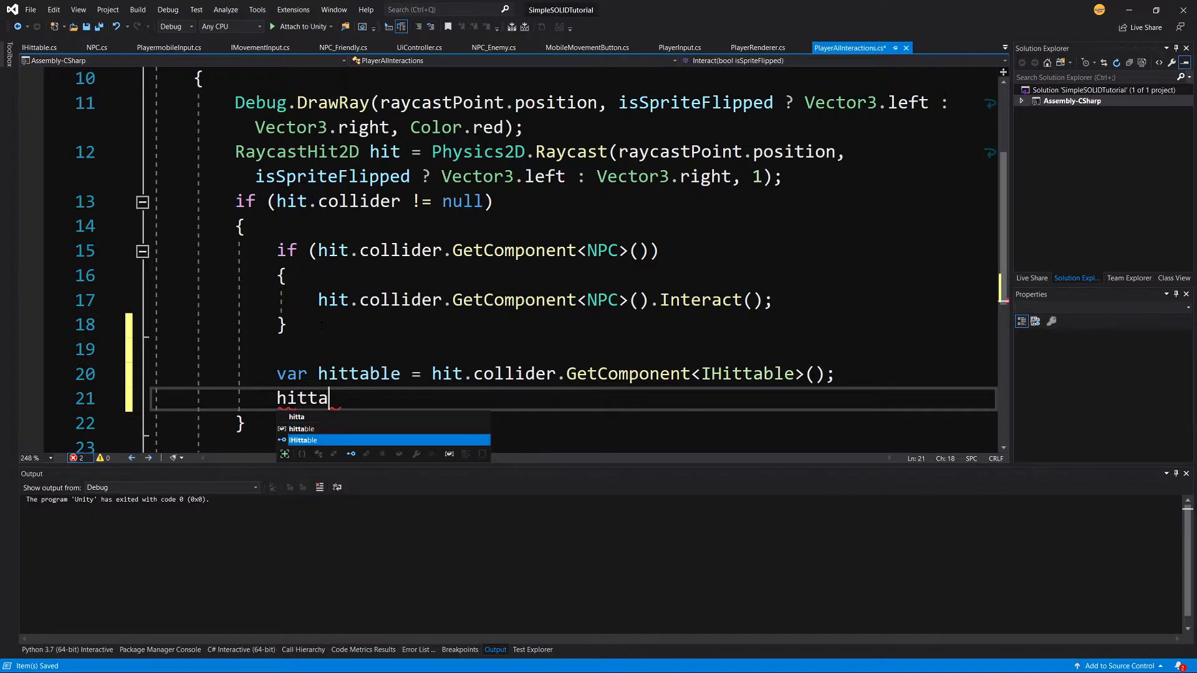
{"action": "type", "text": "ble?.GetHit();"}
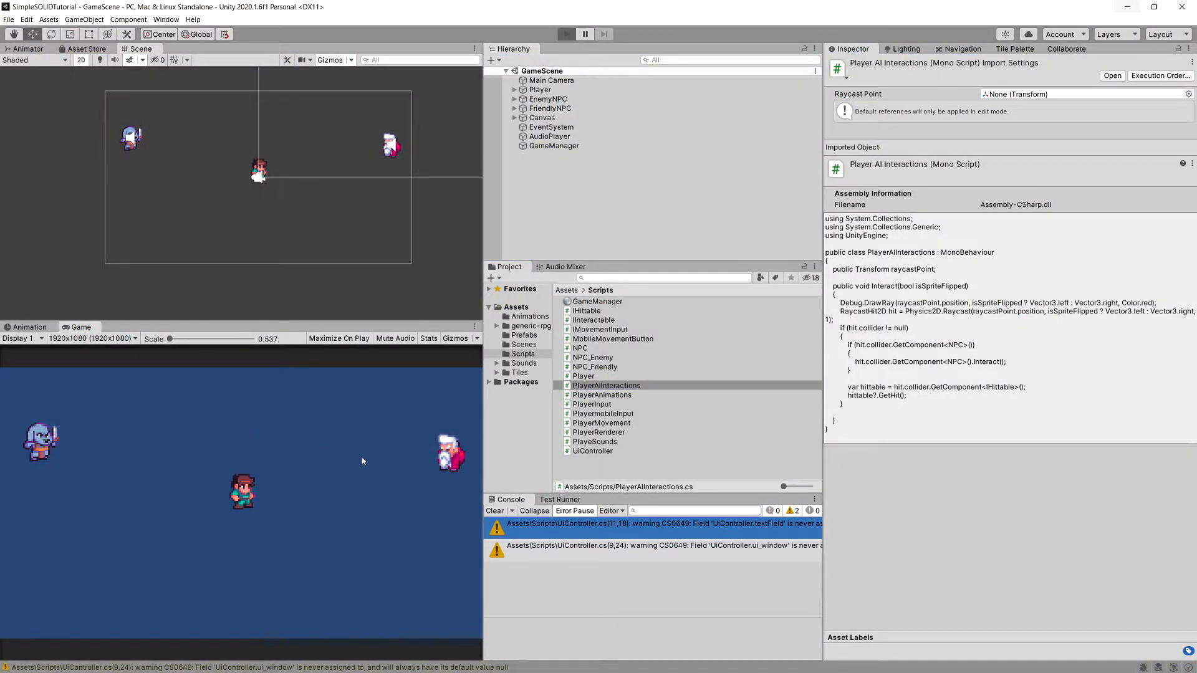
Play the scene, confirm 'Ouch' logs on hitting the friendly NPC, stop, and reopen the NPC script.
{"action": "left_click", "coordinate": [566, 34]}
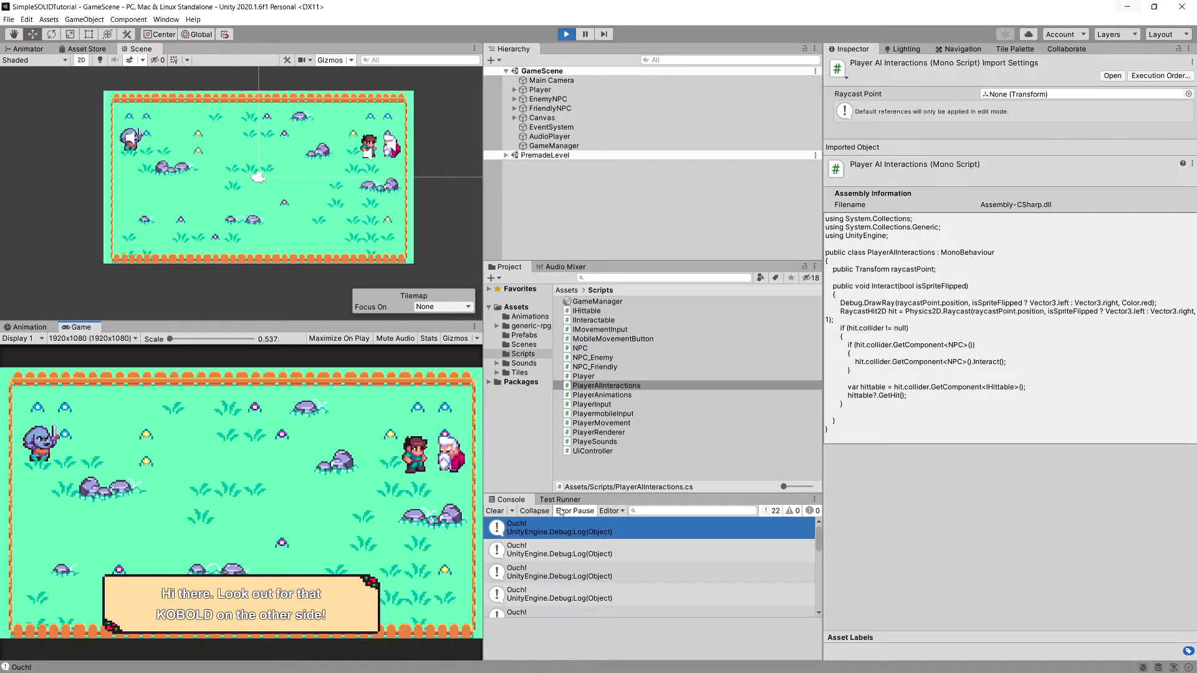
{"action": "left_click", "coordinate": [566, 33]}
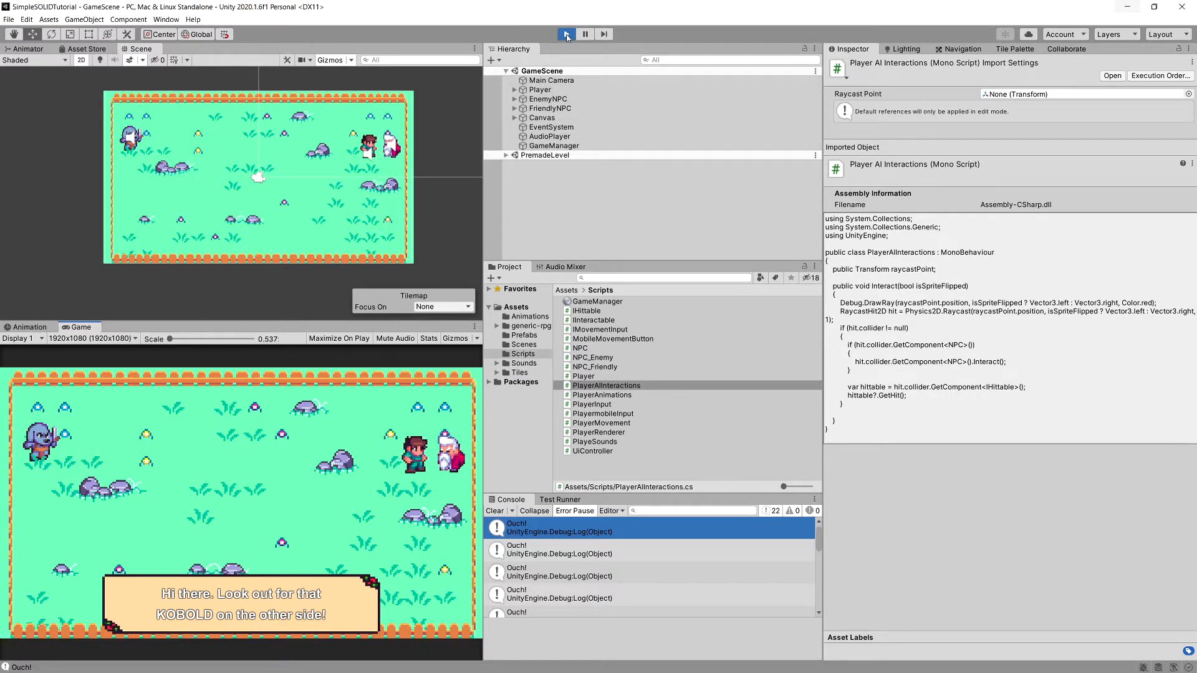
{"action": "left_click", "coordinate": [566, 34]}
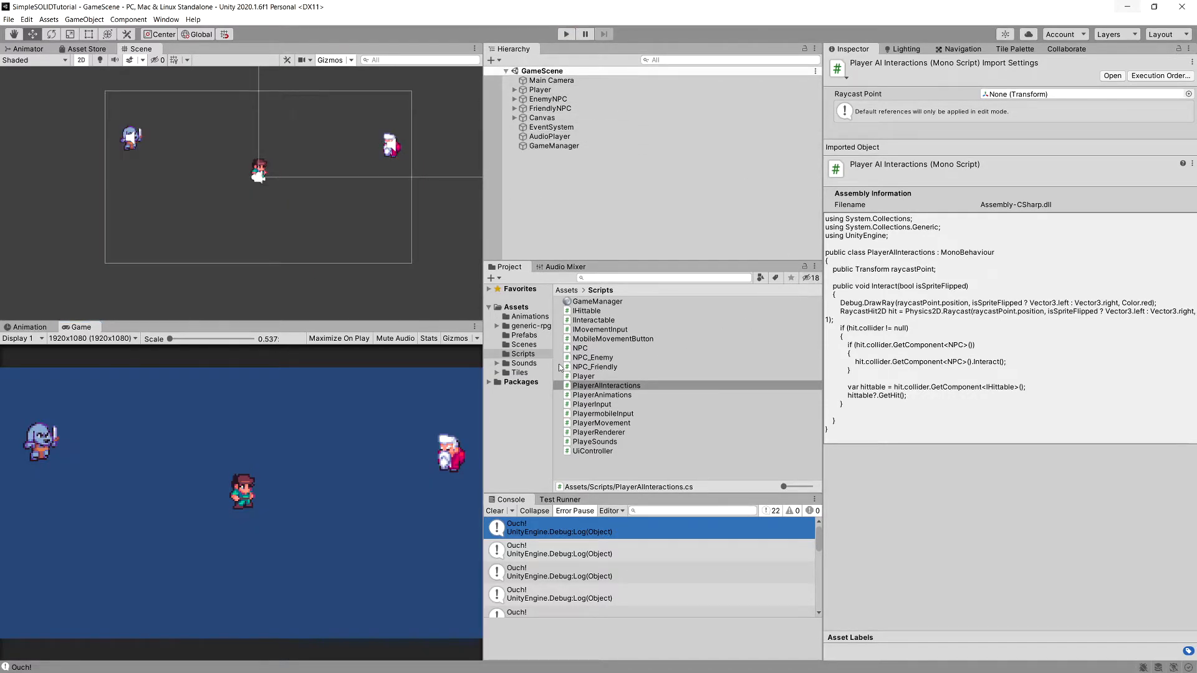
{"action": "mouse_move", "coordinate": [648, 372]}
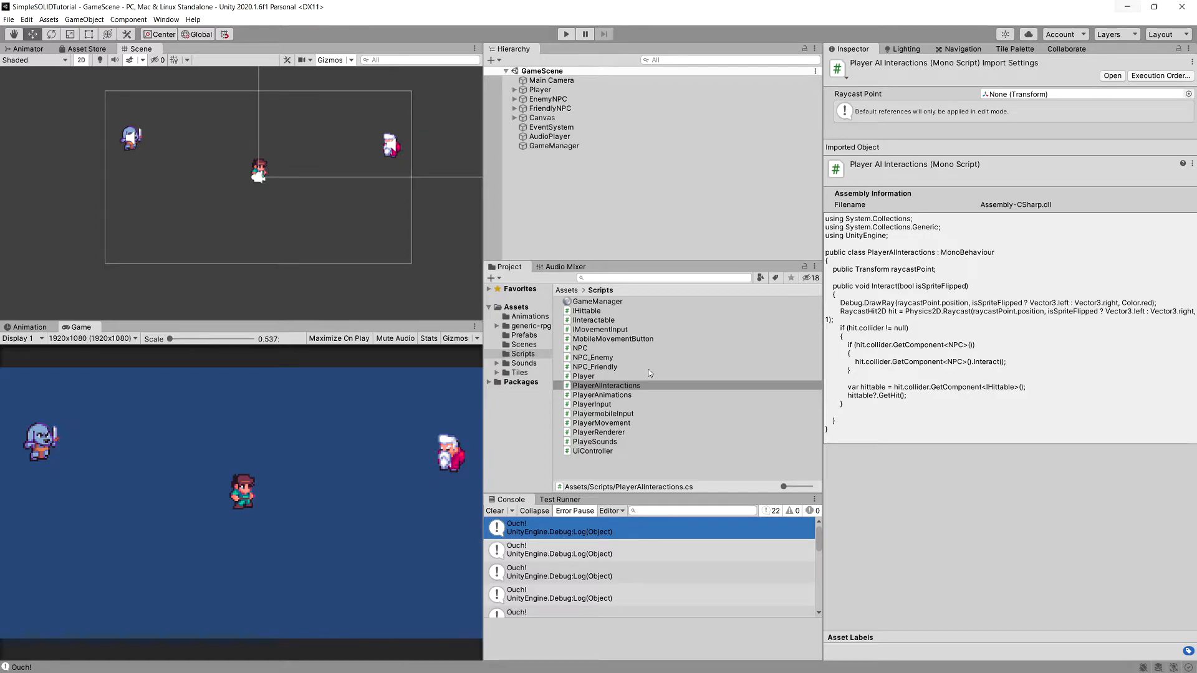
{"action": "left_click", "coordinate": [580, 347]}
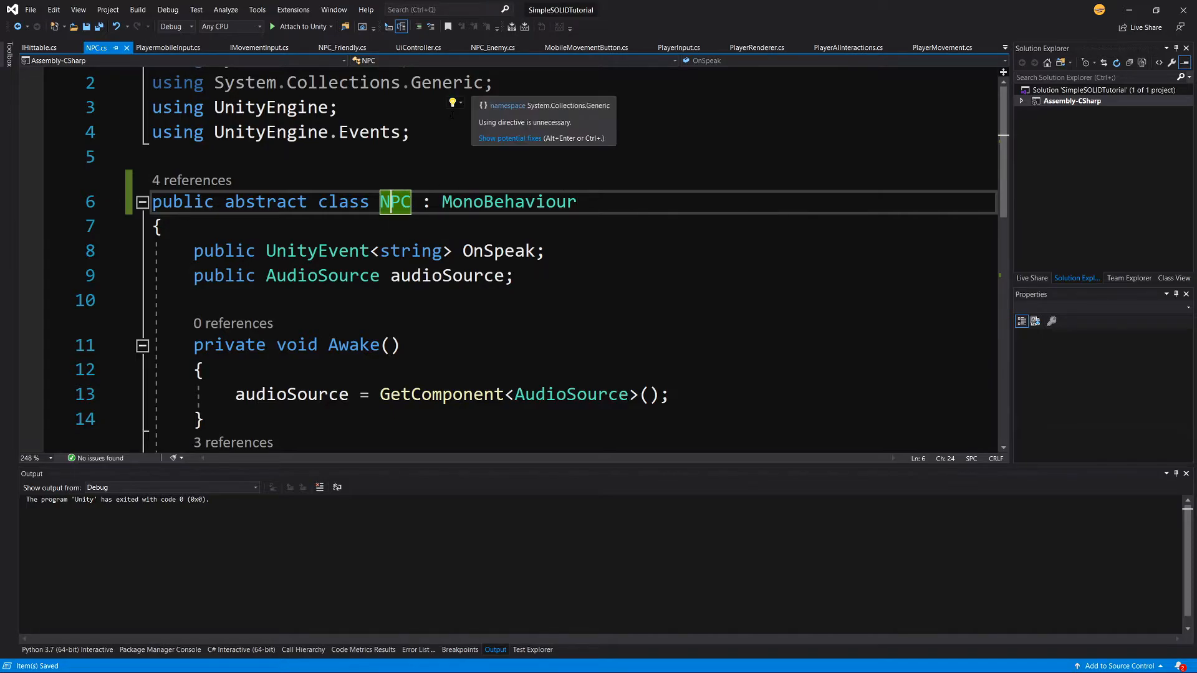
Append ', IHittable' after ': NPC' in the NPC_Enemy class declaration.
{"action": "left_click", "coordinate": [493, 47]}
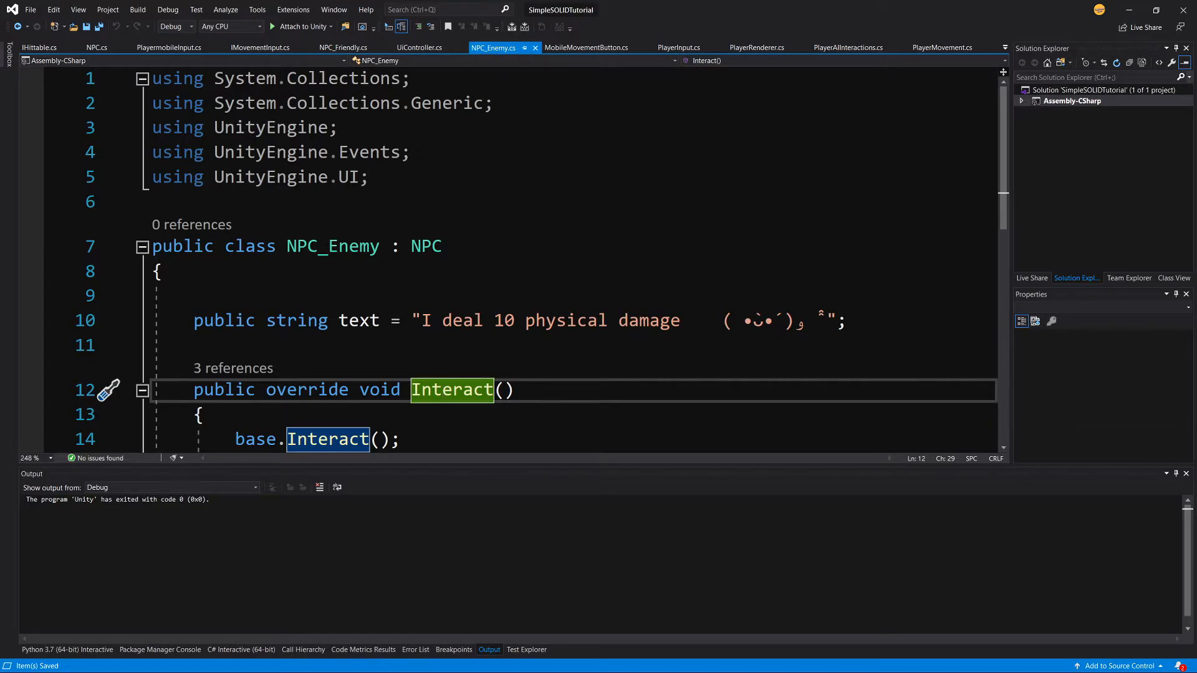
{"action": "type", "text": ","}
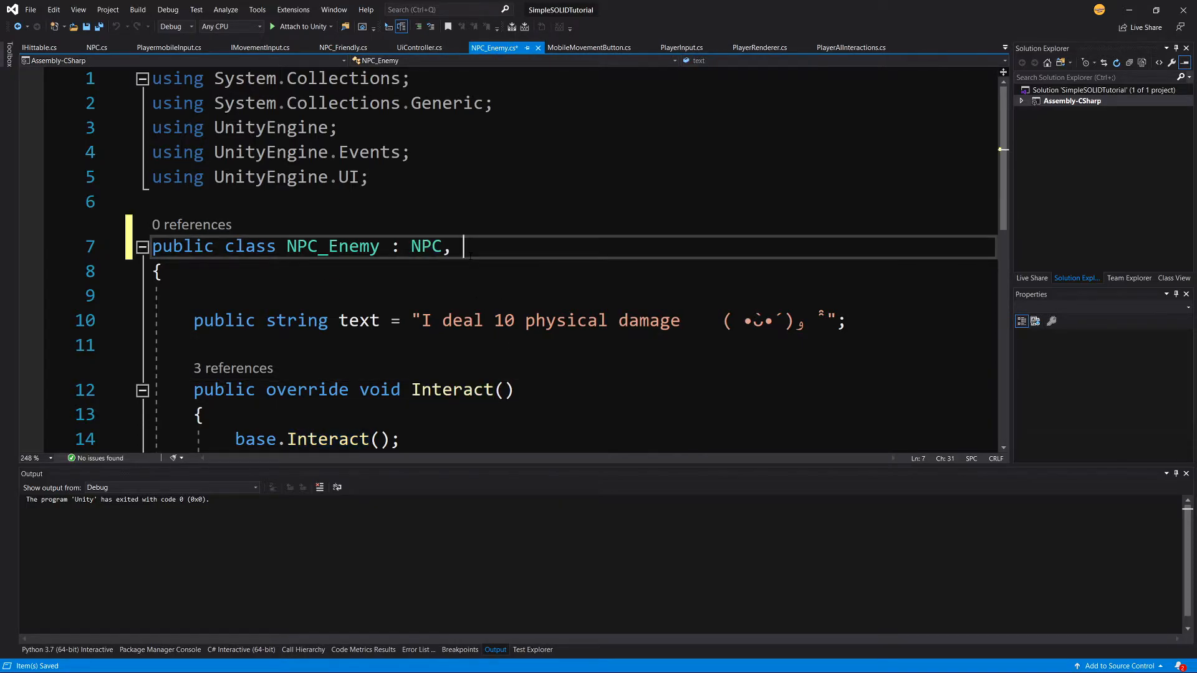
{"action": "type", "text": "IHittable"}
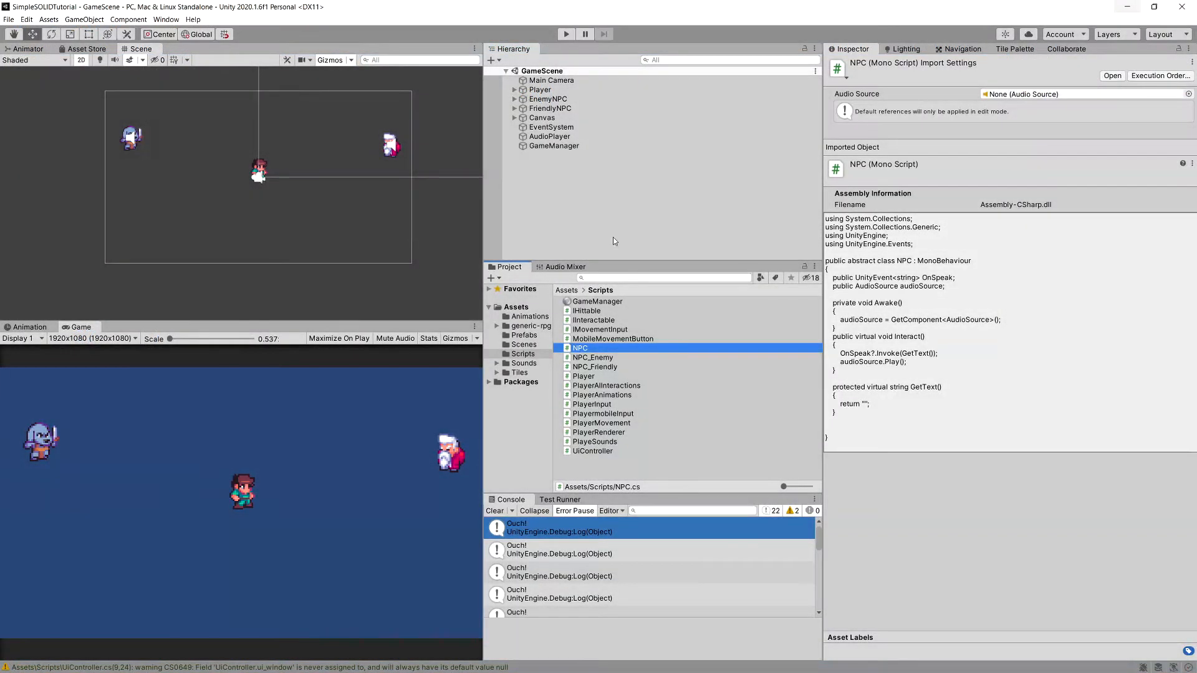
Play the scene, clear the Console and walk into the friendly NPC to see no 'Ouch' logged.
{"action": "left_click", "coordinate": [566, 34]}
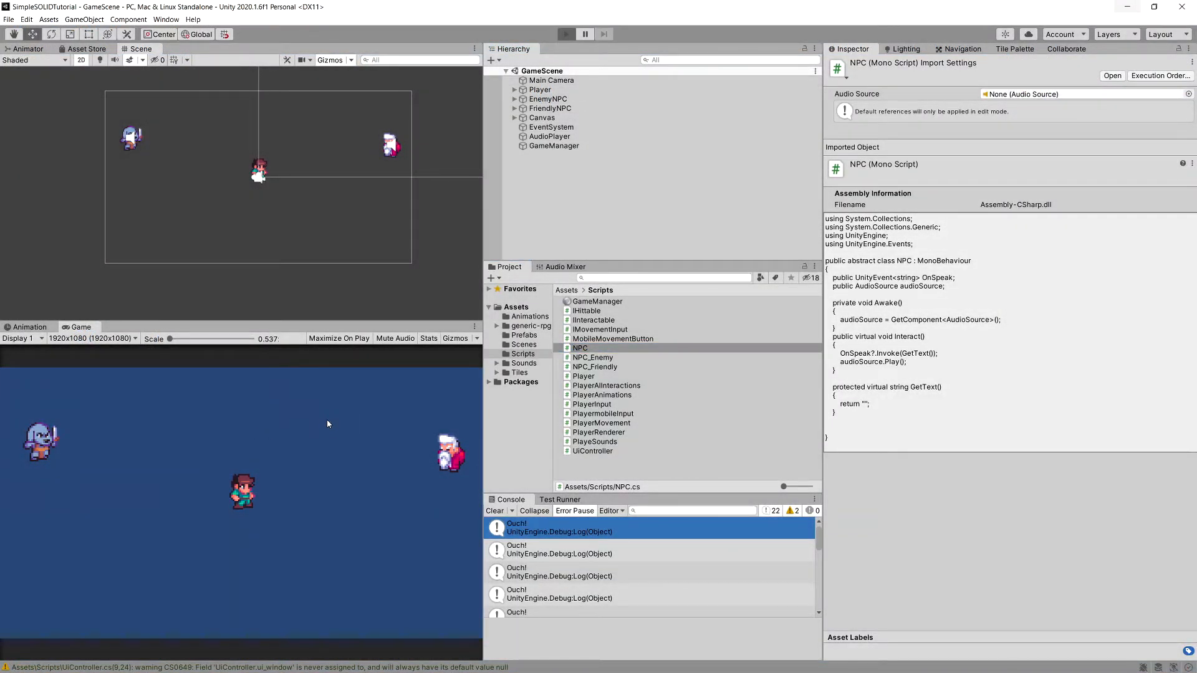
{"action": "left_click", "coordinate": [568, 34]}
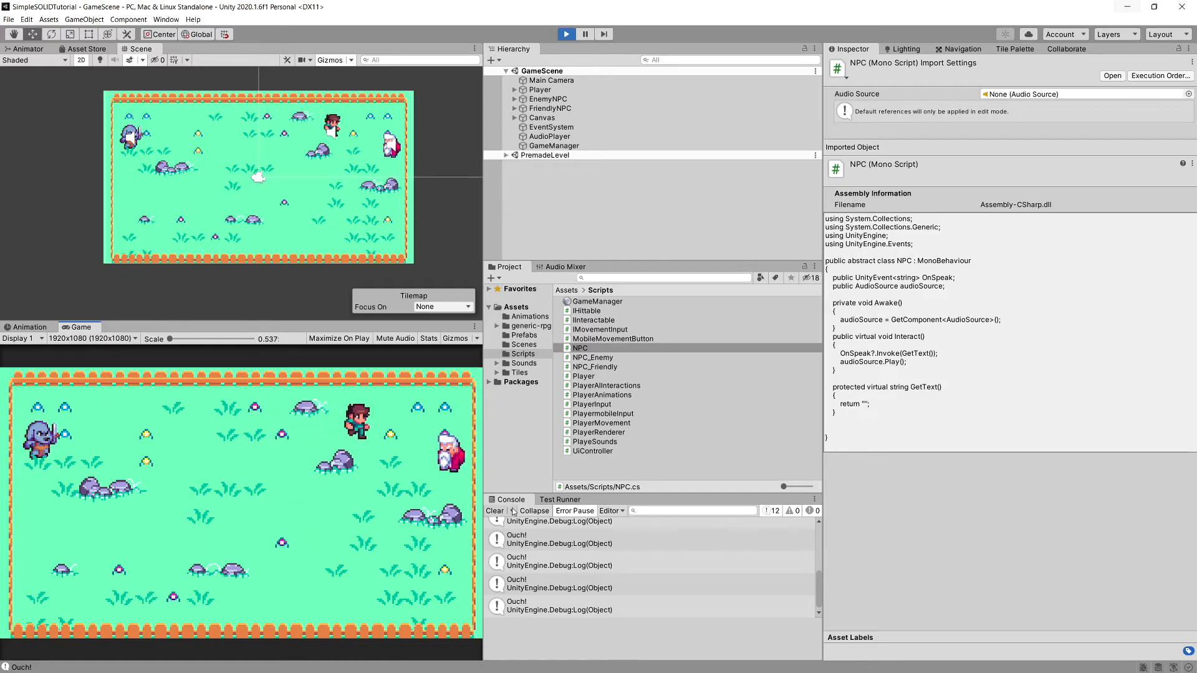
{"action": "left_click", "coordinate": [494, 511]}
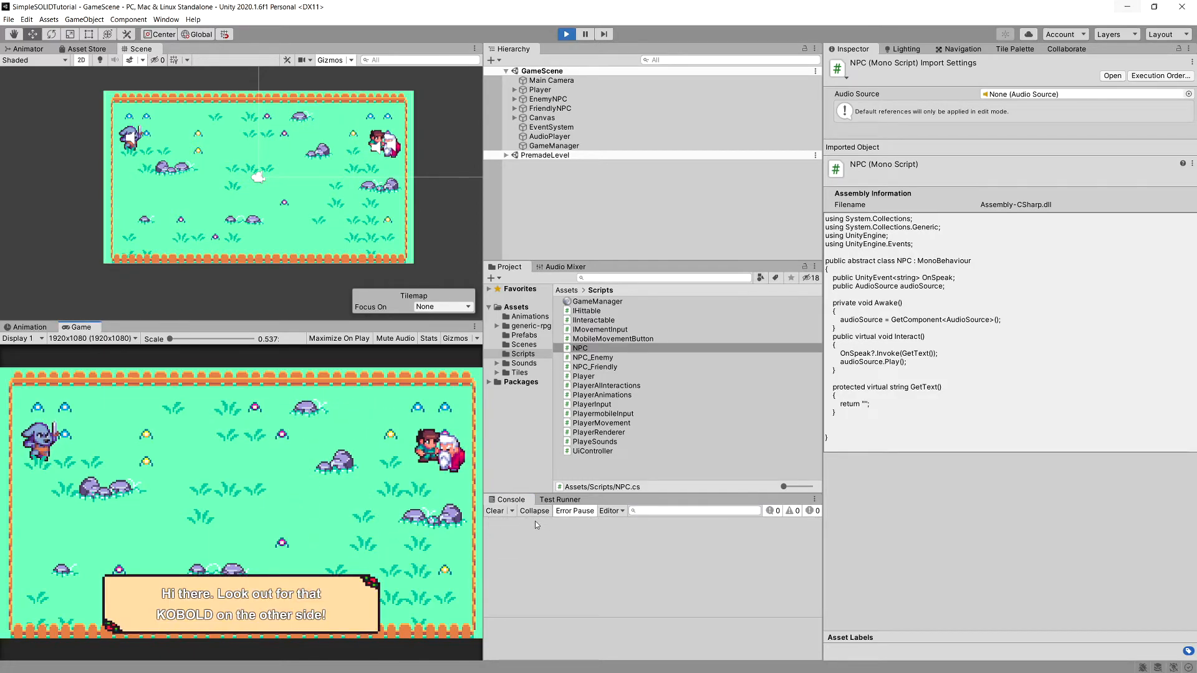
{"action": "left_click", "coordinate": [592, 357]}
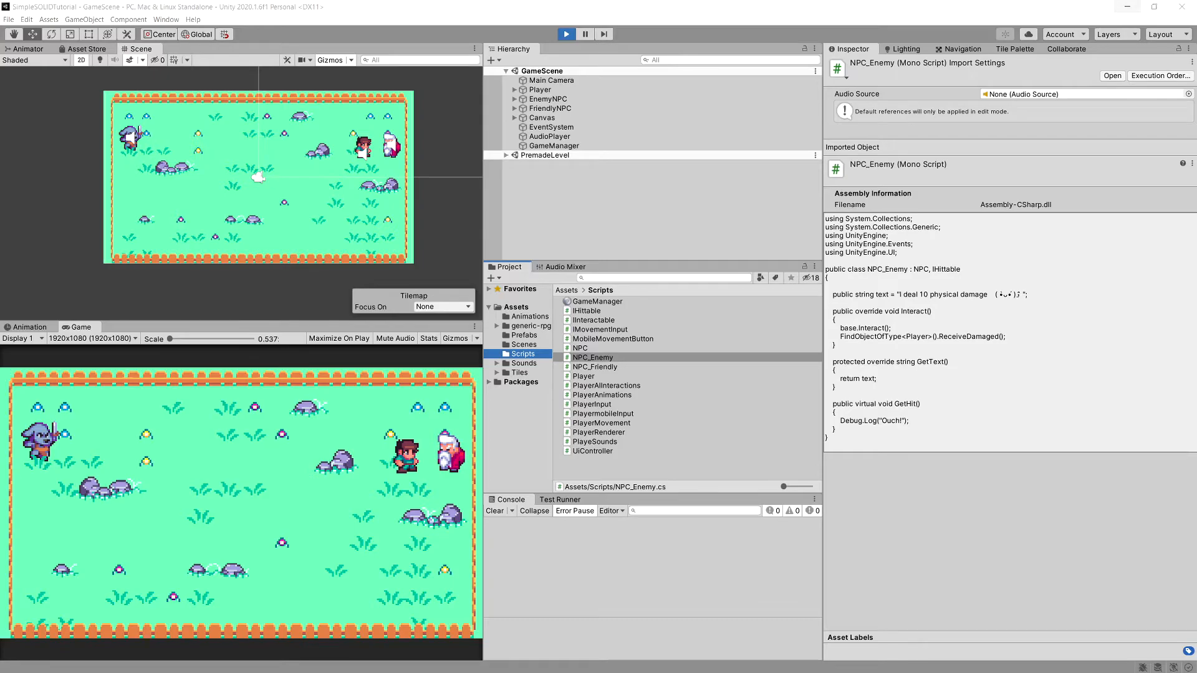
{"action": "mouse_move", "coordinate": [17, 419]}
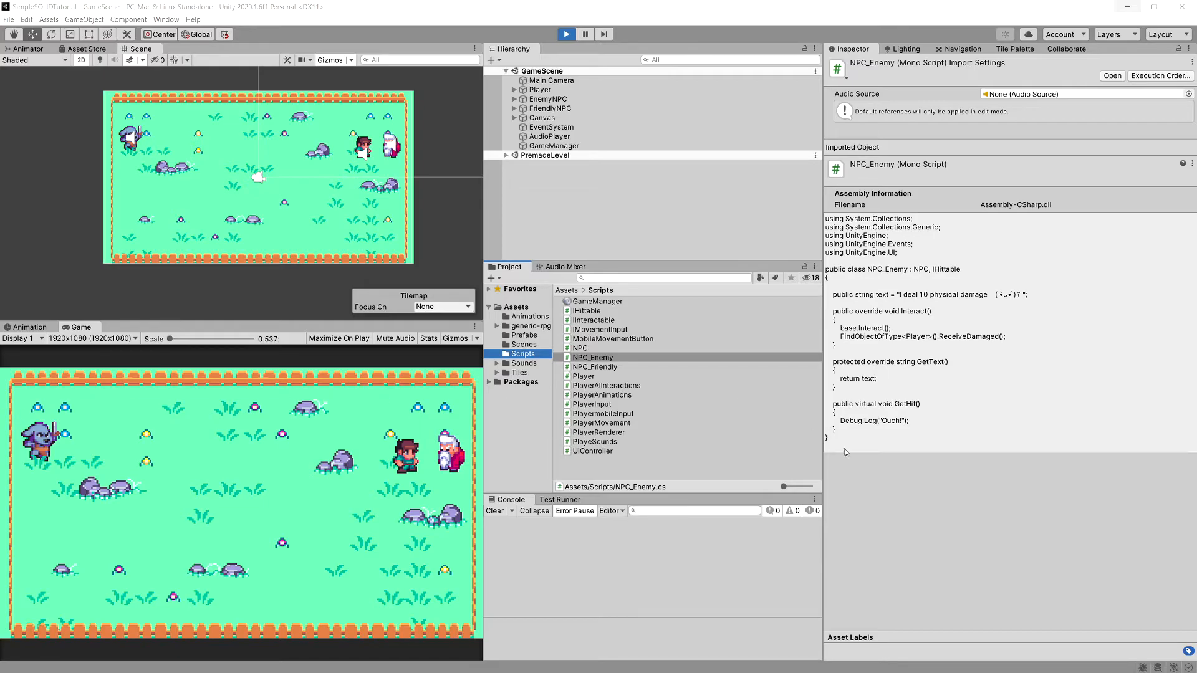
Inspect the NPC and NPC_Enemy scripts in the Project window to compare their IHittable use.
{"action": "left_click", "coordinate": [579, 347]}
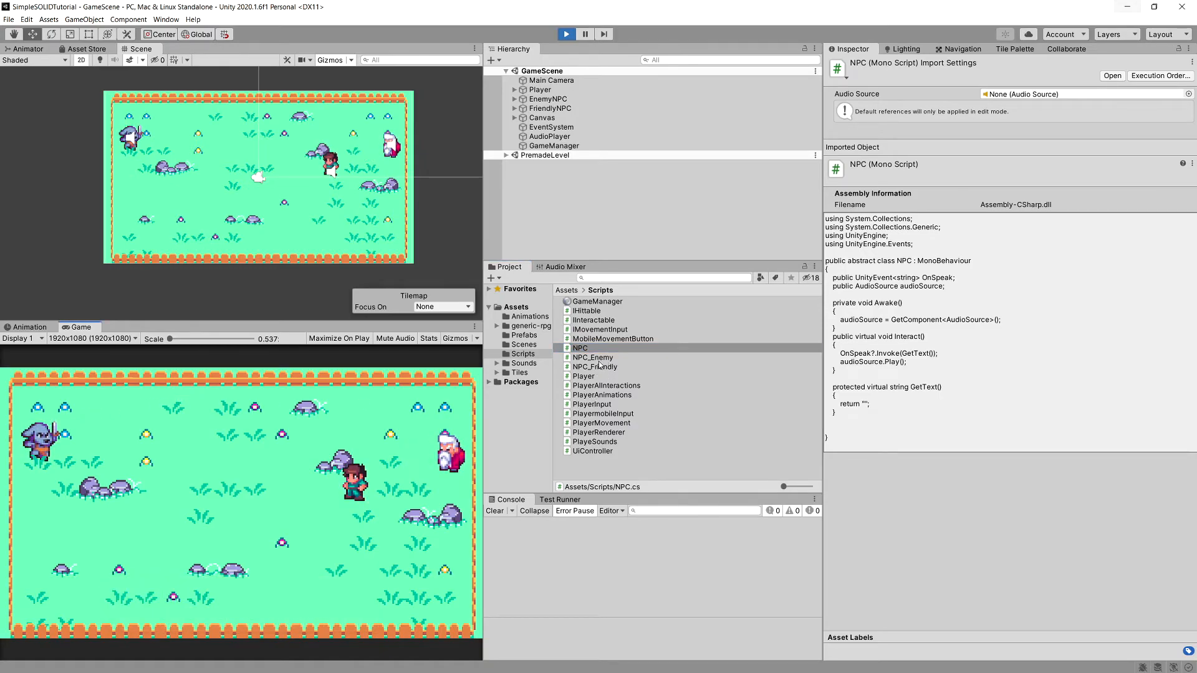
{"action": "left_click", "coordinate": [592, 357]}
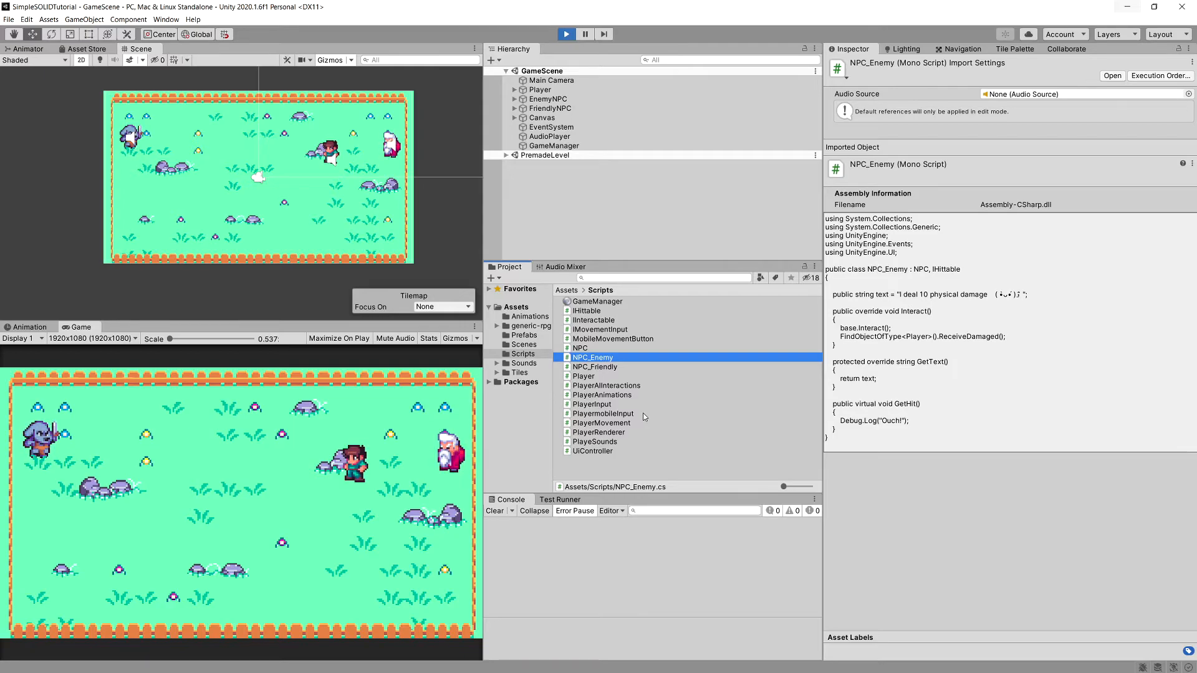
{"action": "left_click", "coordinate": [524, 354]}
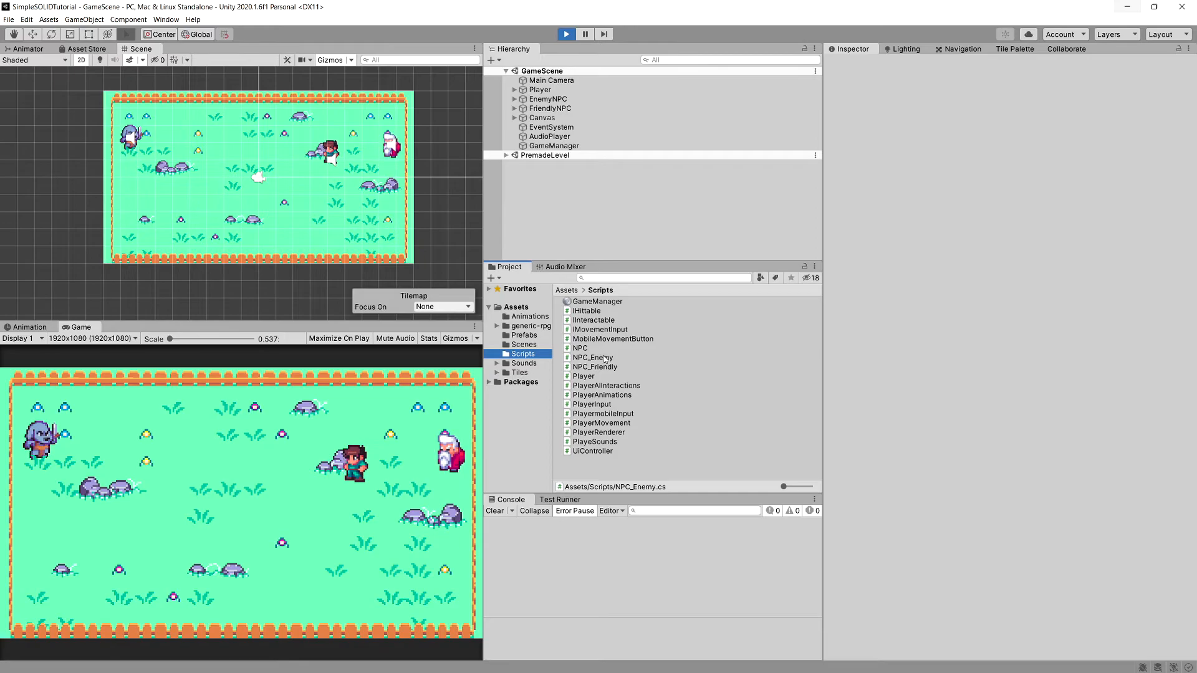
{"action": "left_click", "coordinate": [592, 357]}
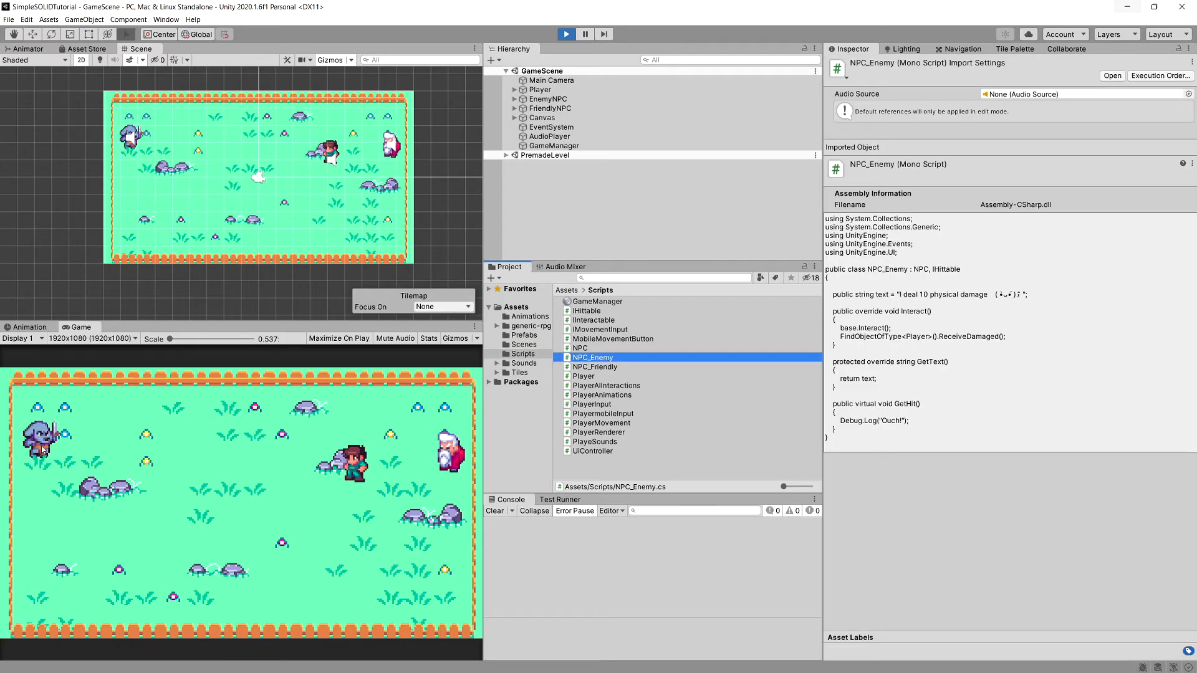